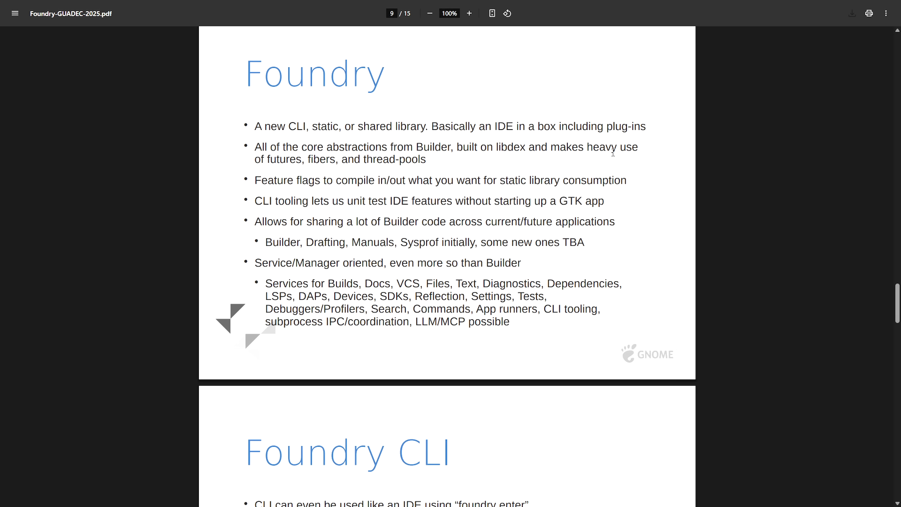
pyautogui.moveTo(545, 154)
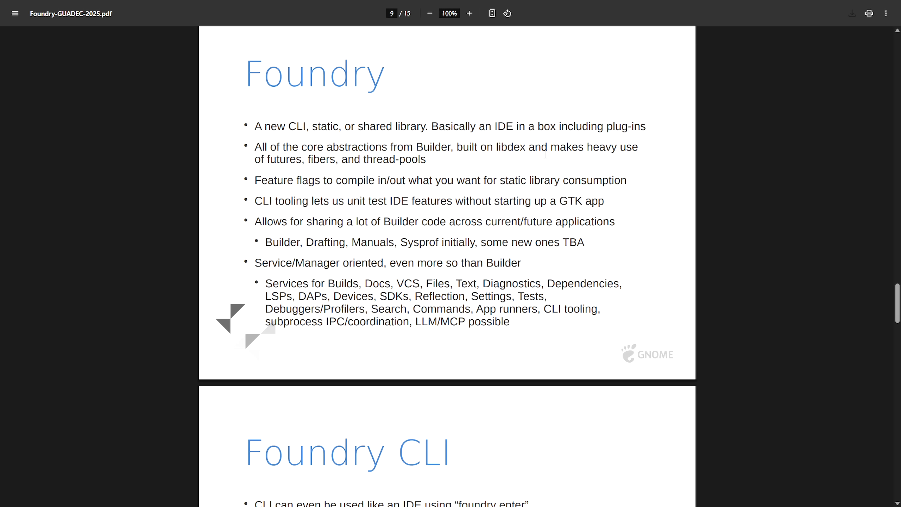
pyautogui.moveTo(464, 170)
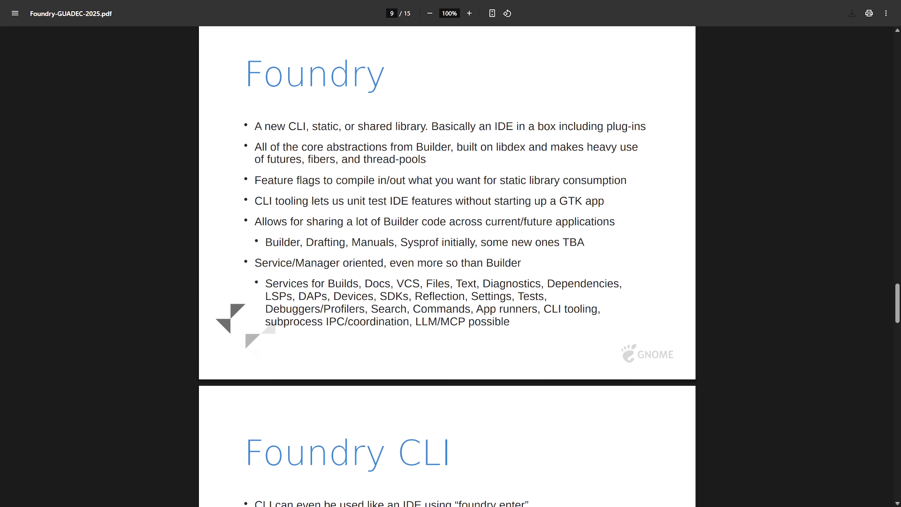
# - Page through the Foundry CLI slides from page 9 to slide 12, Foundry-GTK
pyautogui.scroll(-3)
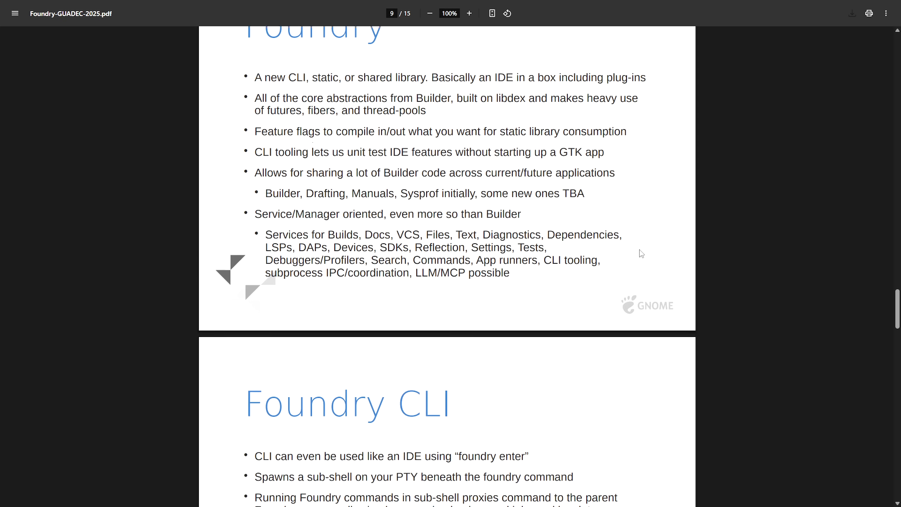
pyautogui.scroll(-3)
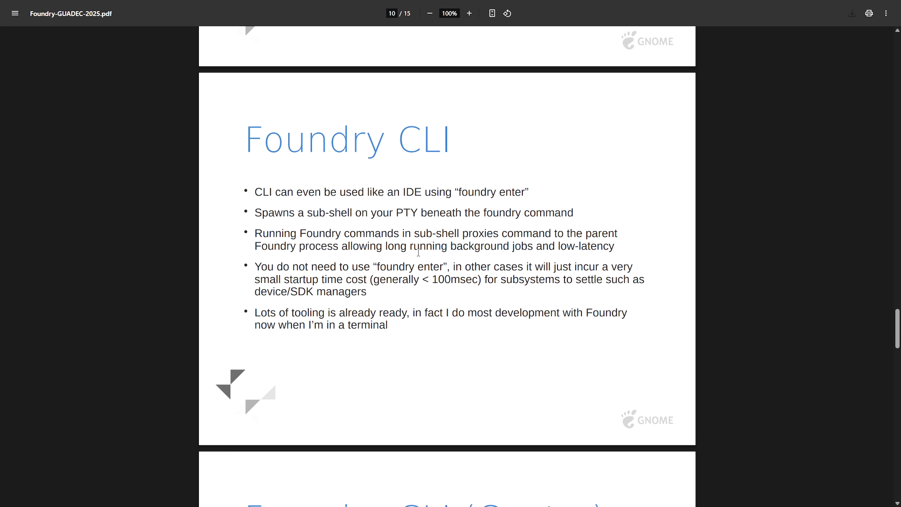
pyautogui.scroll(-3)
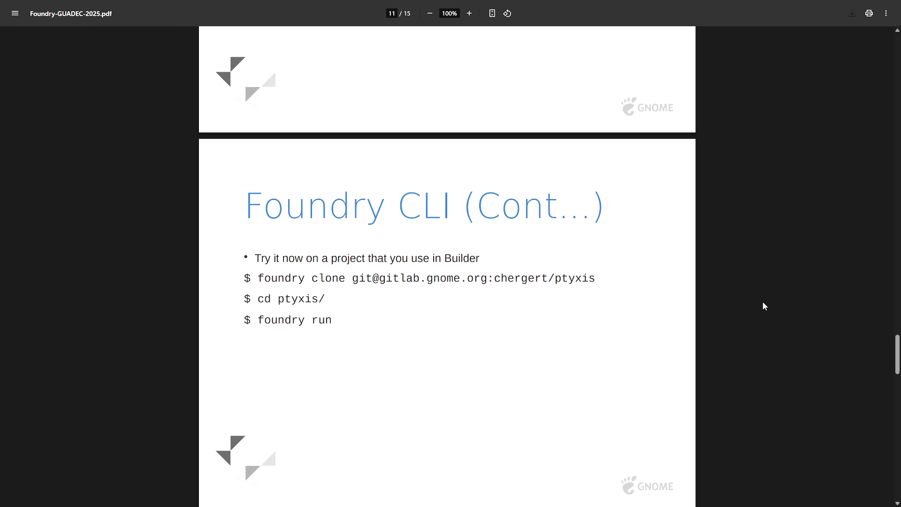
pyautogui.scroll(-3)
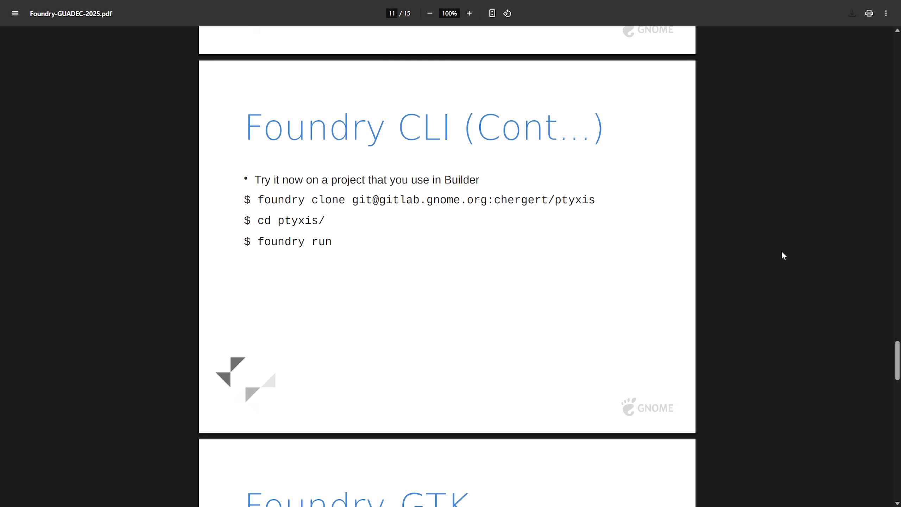
pyautogui.scroll(-3)
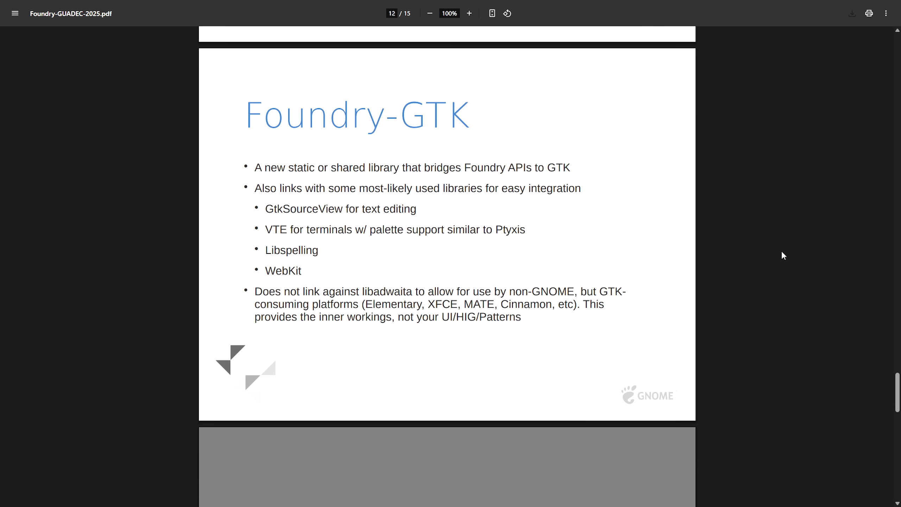
pyautogui.moveTo(770, 228)
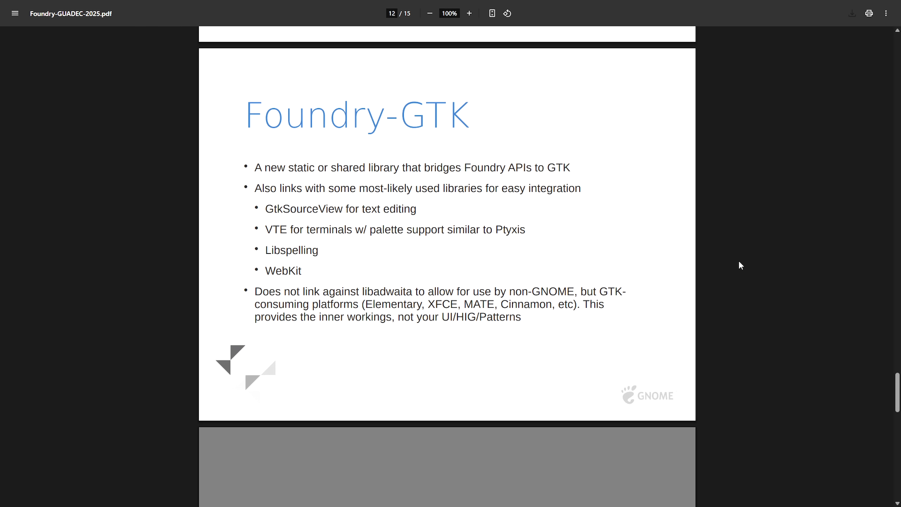
pyautogui.scroll(-3)
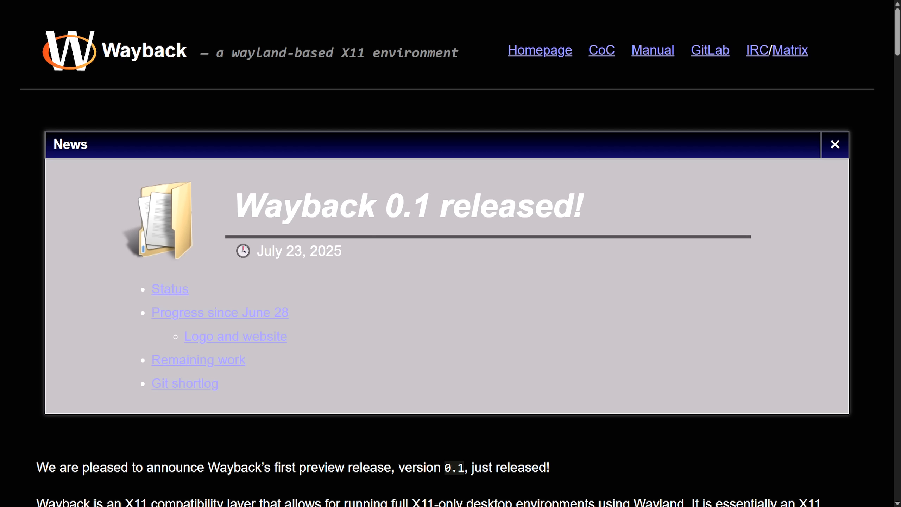
pyautogui.moveTo(820, 156)
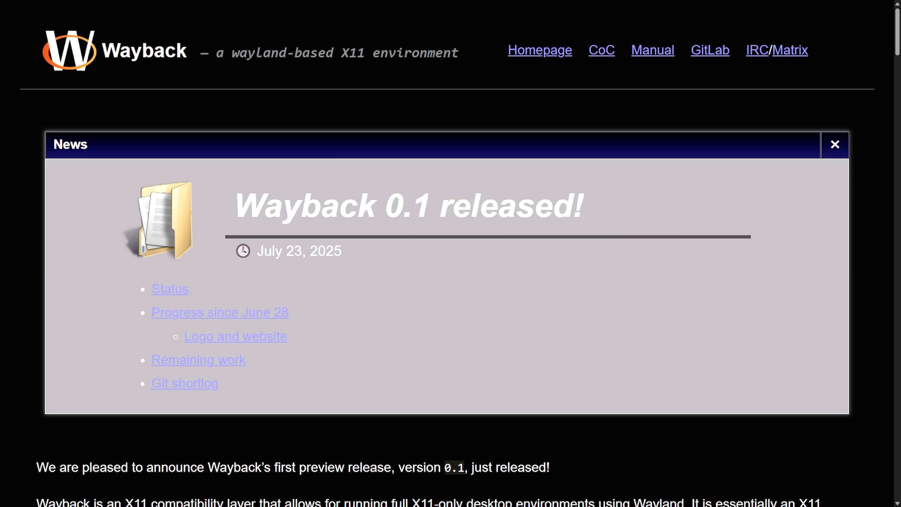
pyautogui.moveTo(604, 222)
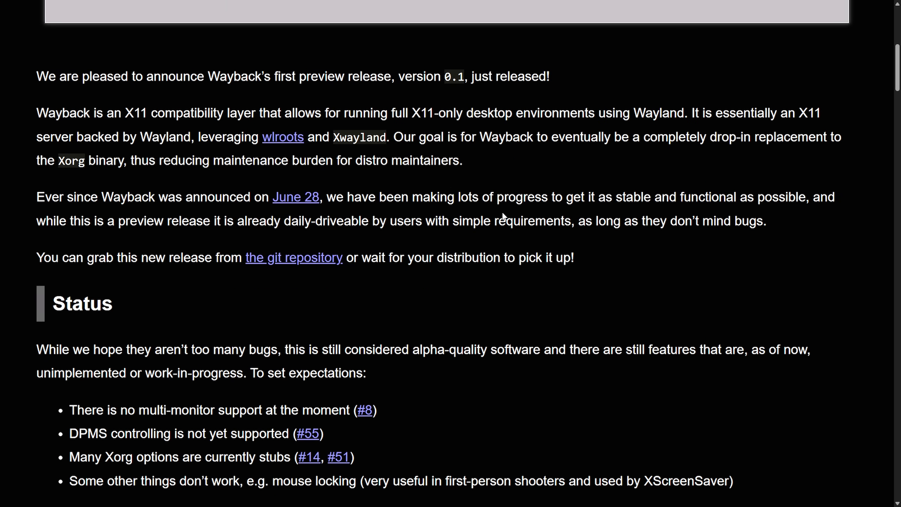
pyautogui.moveTo(258, 149)
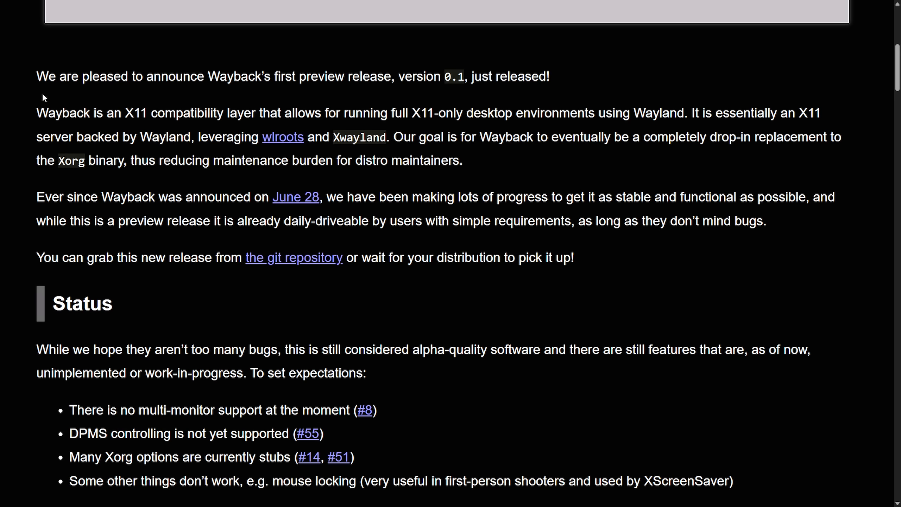
# - Highlight the announcement and 'other things don't work' lines, then reach 'Progress since June 28'
pyautogui.moveTo(36, 76); pyautogui.dragTo(248, 76)
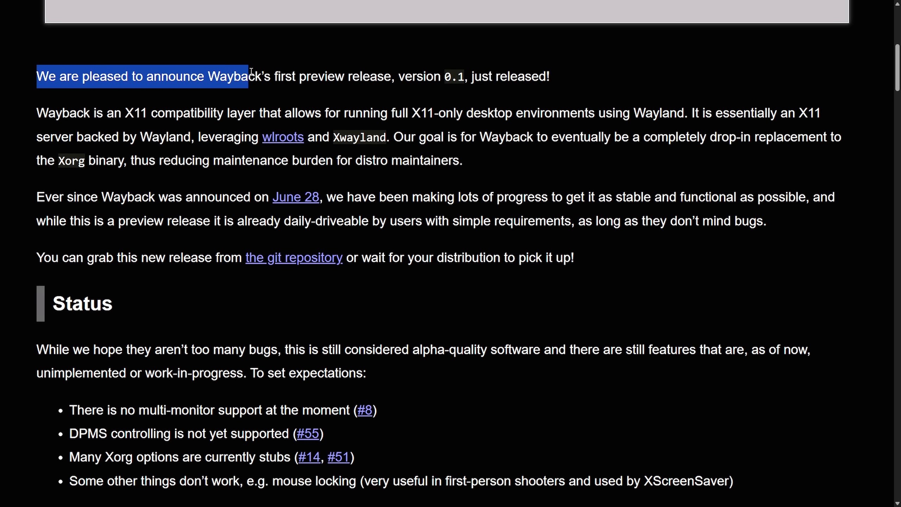
pyautogui.moveTo(250, 76); pyautogui.dragTo(548, 76)
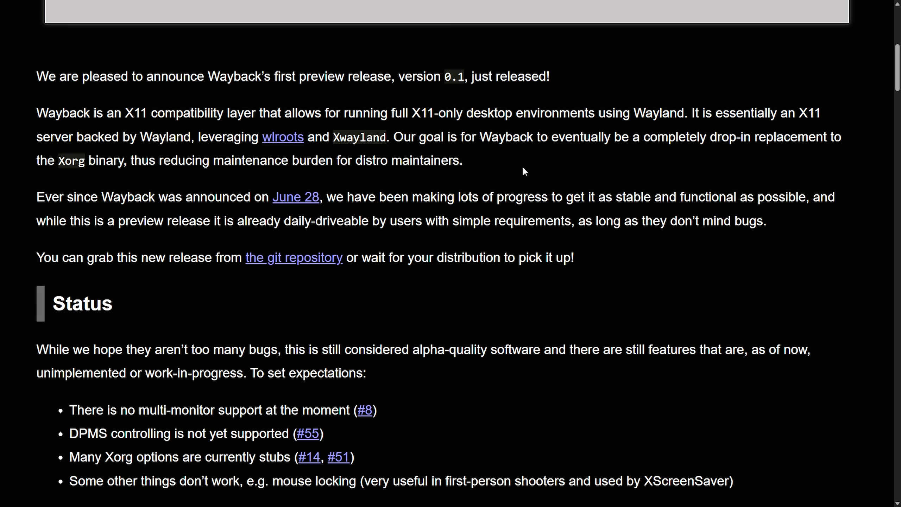
pyautogui.scroll(-3)
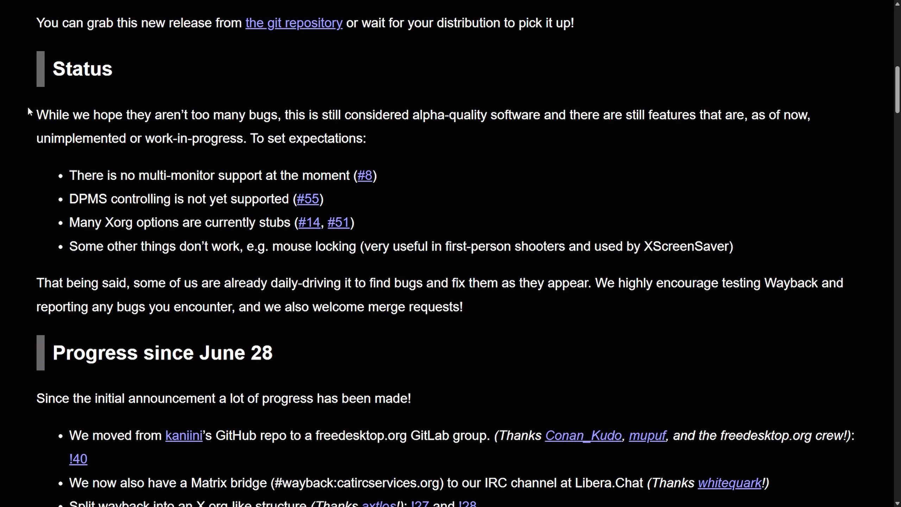
pyautogui.moveTo(69, 175); pyautogui.dragTo(139, 176)
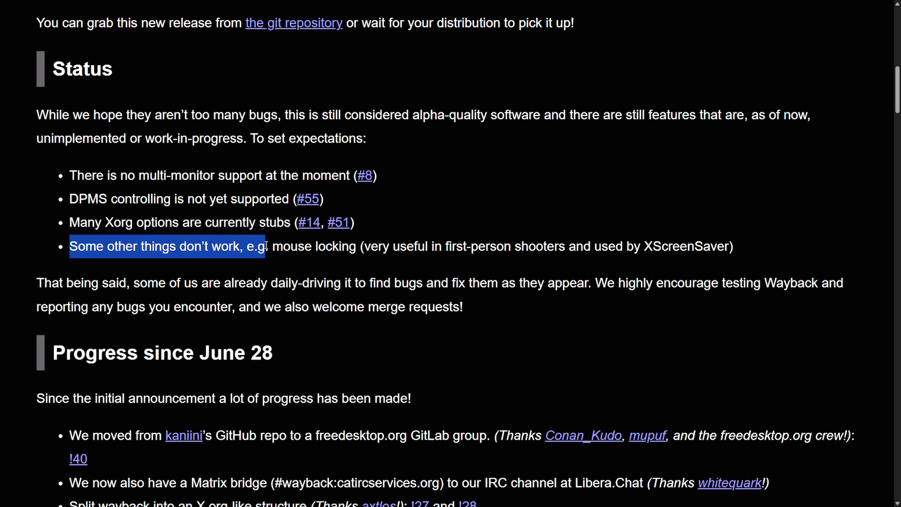
pyautogui.click(444, 259)
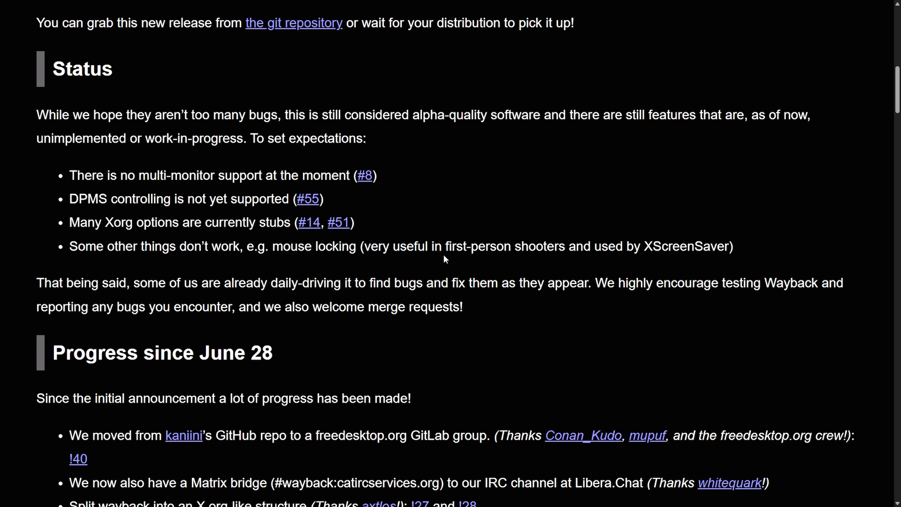
pyautogui.scroll(-3)
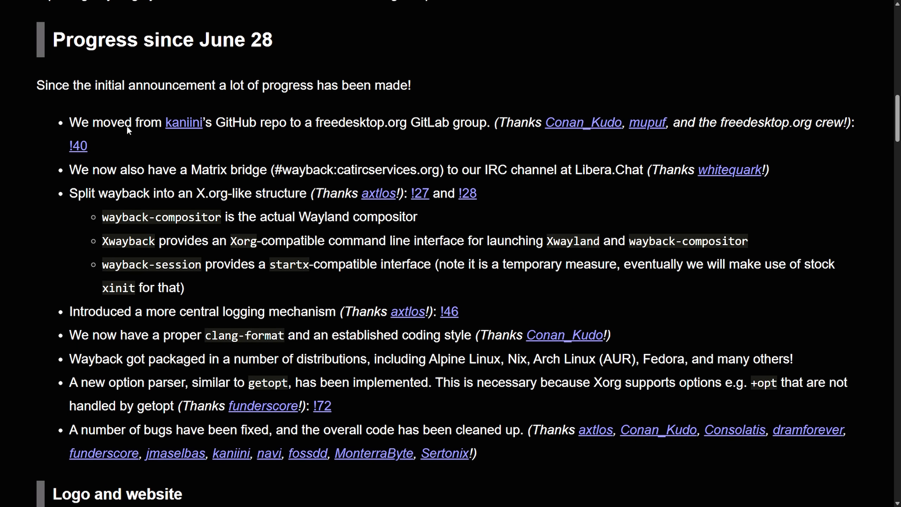
pyautogui.moveTo(327, 143)
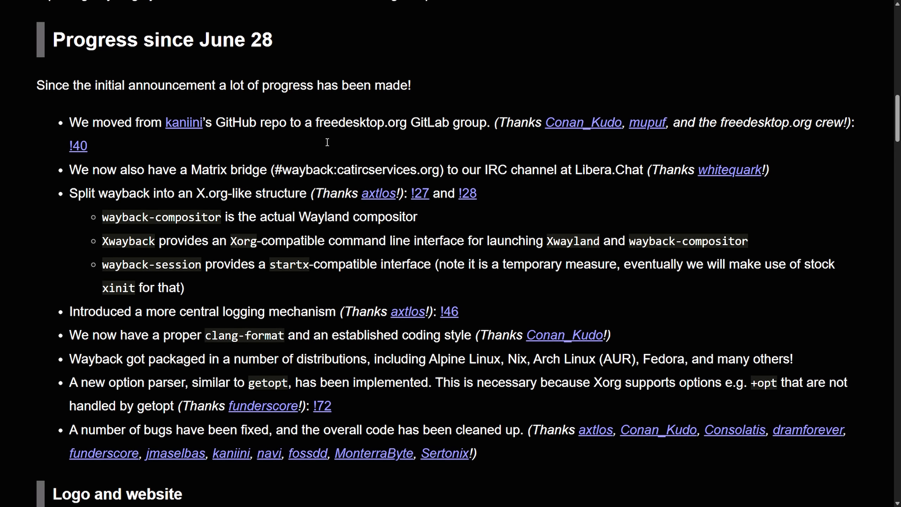
pyautogui.moveTo(327, 147)
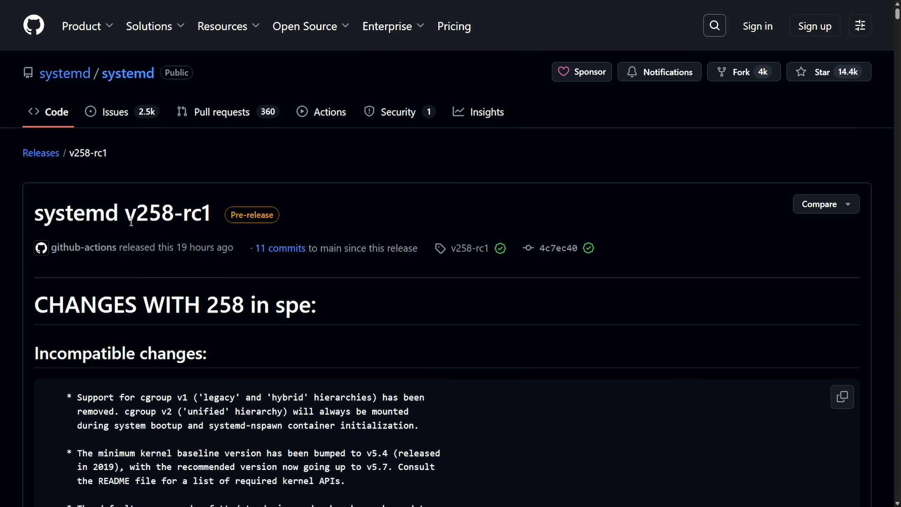
# - Scroll through the systemd v258-rc1 incompatible changes list
pyautogui.scroll(-3)
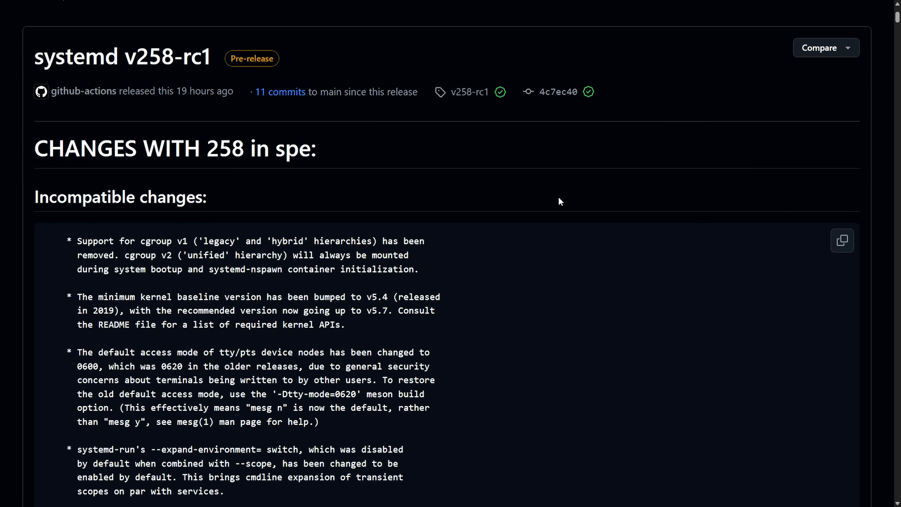
pyautogui.moveTo(489, 167)
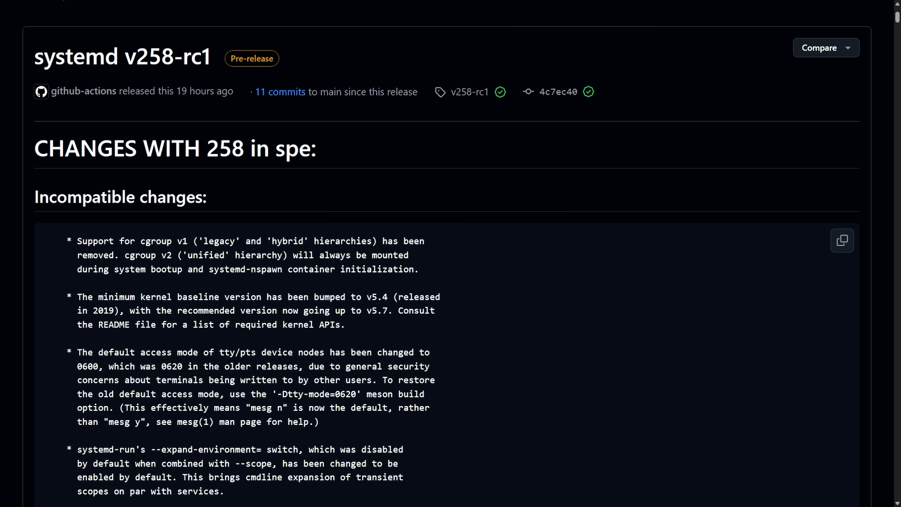
pyautogui.scroll(-3)
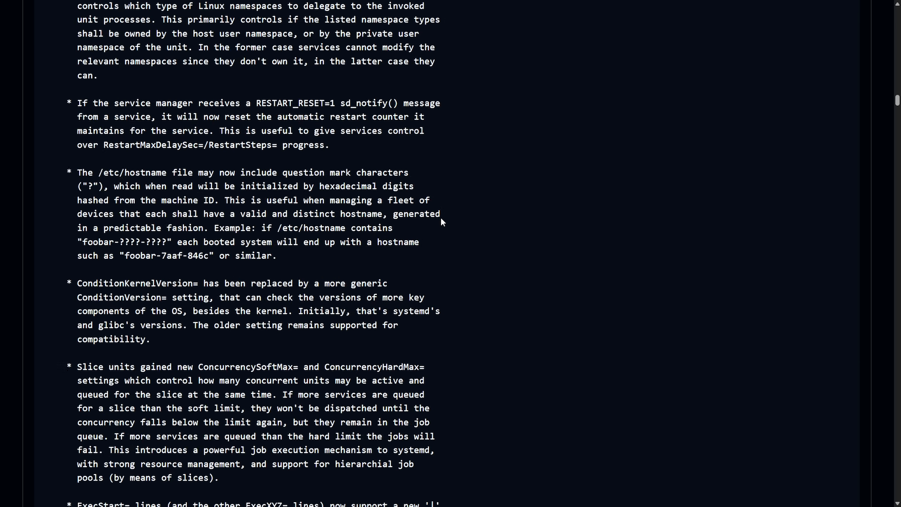
pyautogui.scroll(-3)
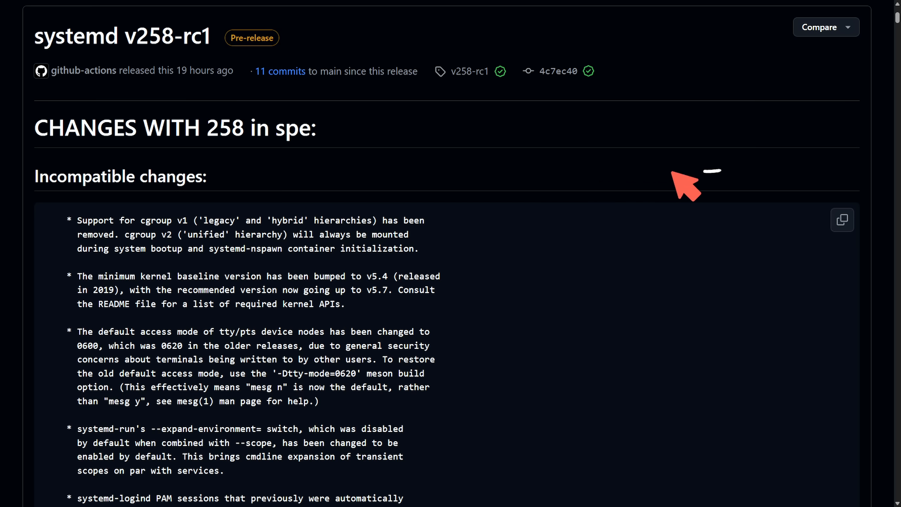
pyautogui.moveTo(513, 220)
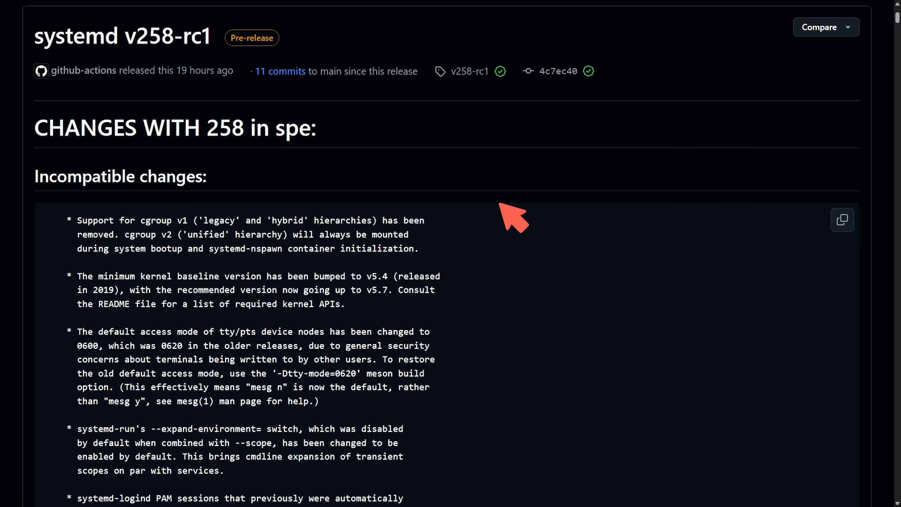
pyautogui.moveTo(579, 172)
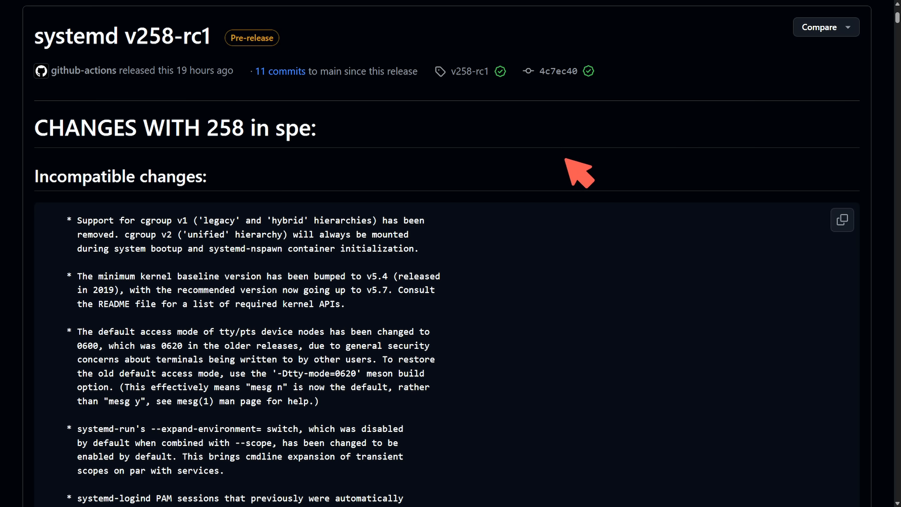
pyautogui.moveTo(571, 177)
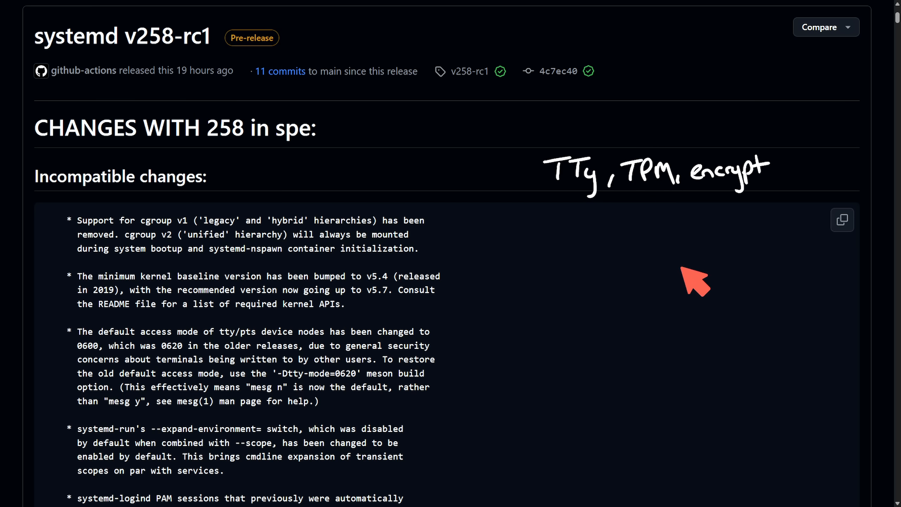
pyautogui.moveTo(556, 236)
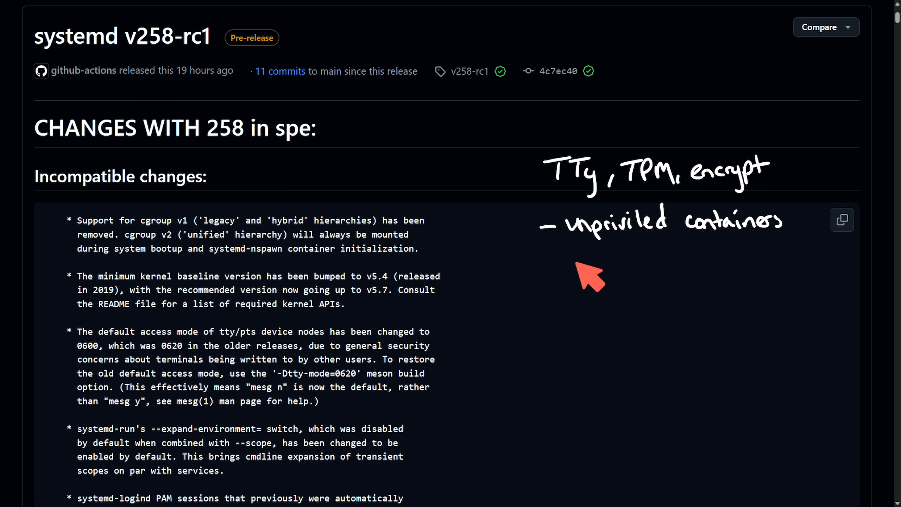
pyautogui.moveTo(571, 279)
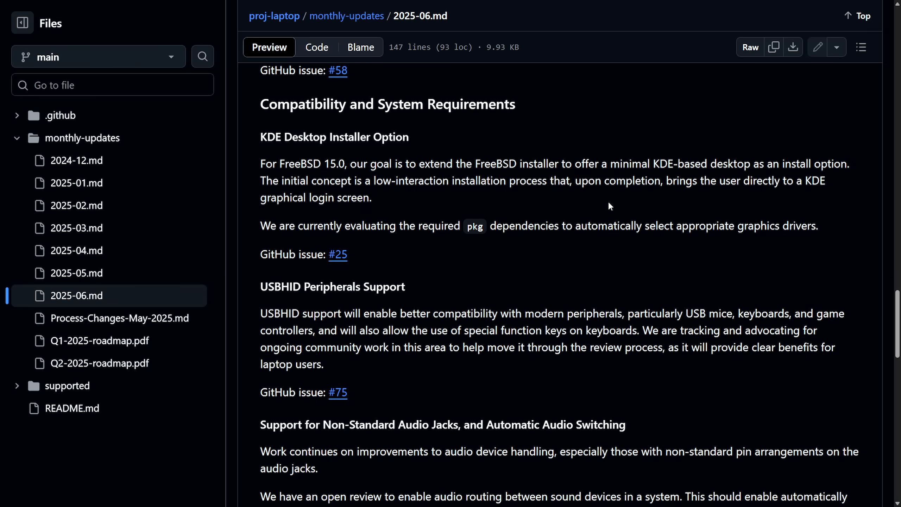
pyautogui.moveTo(601, 201)
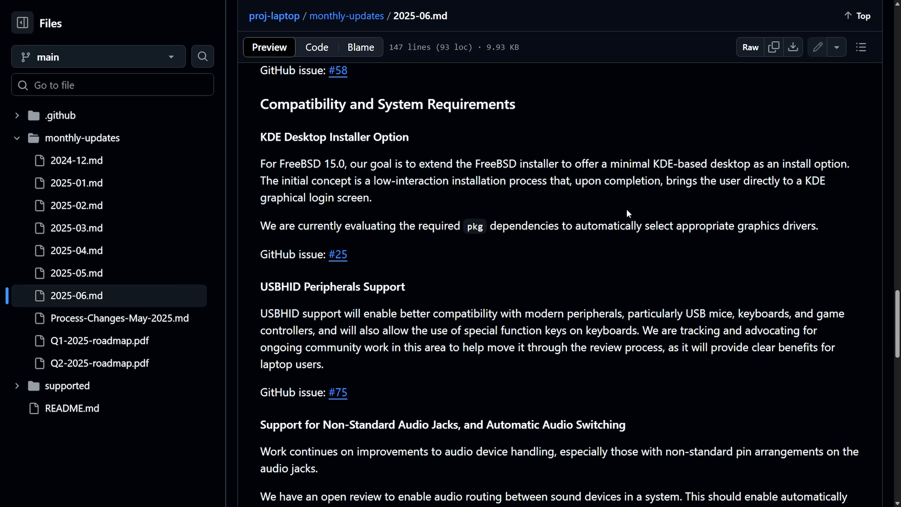
pyautogui.moveTo(621, 211)
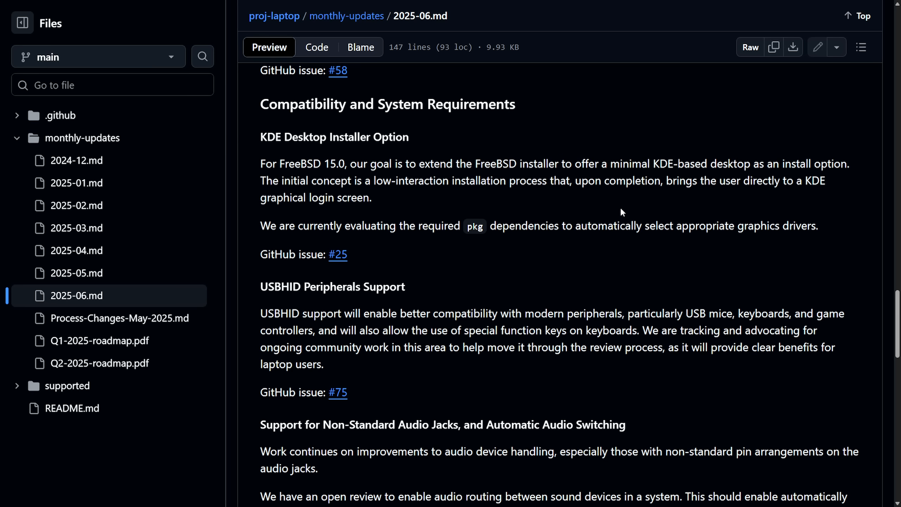
pyautogui.moveTo(501, 210)
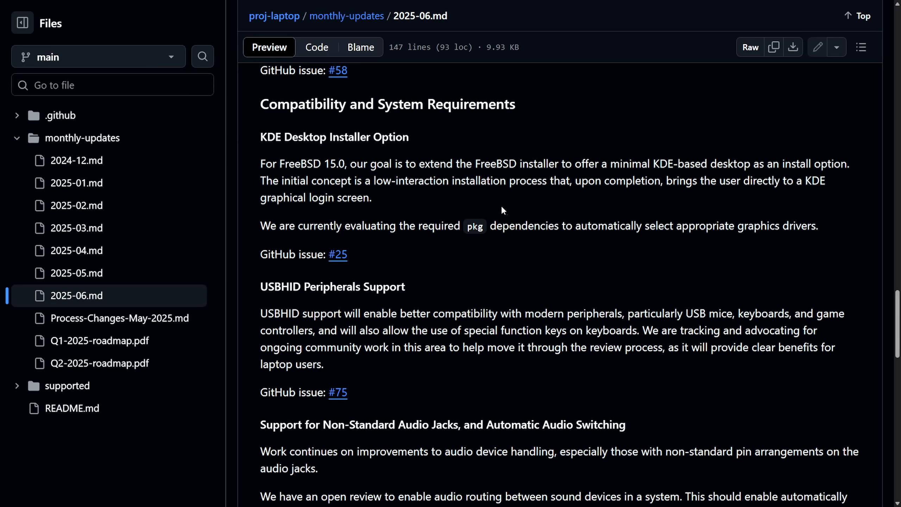
pyautogui.moveTo(409, 164); pyautogui.dragTo(533, 164)
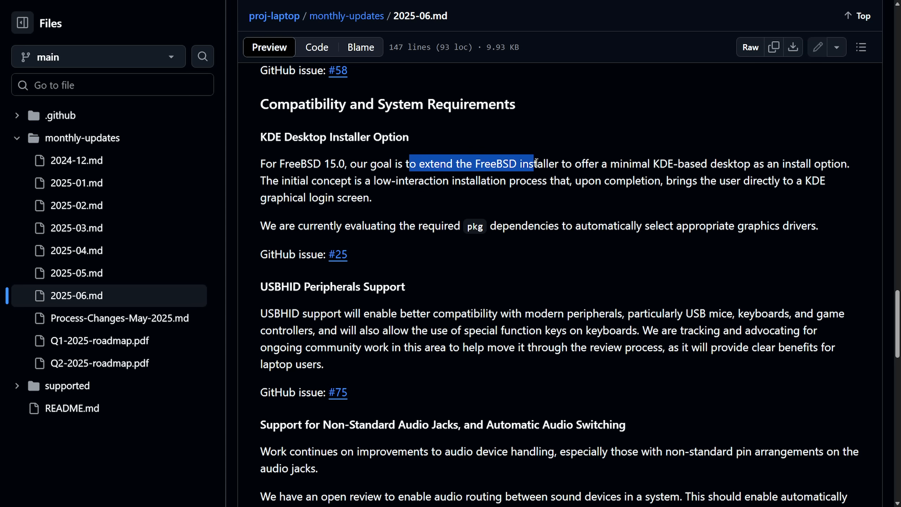
pyautogui.moveTo(531, 163); pyautogui.dragTo(667, 163)
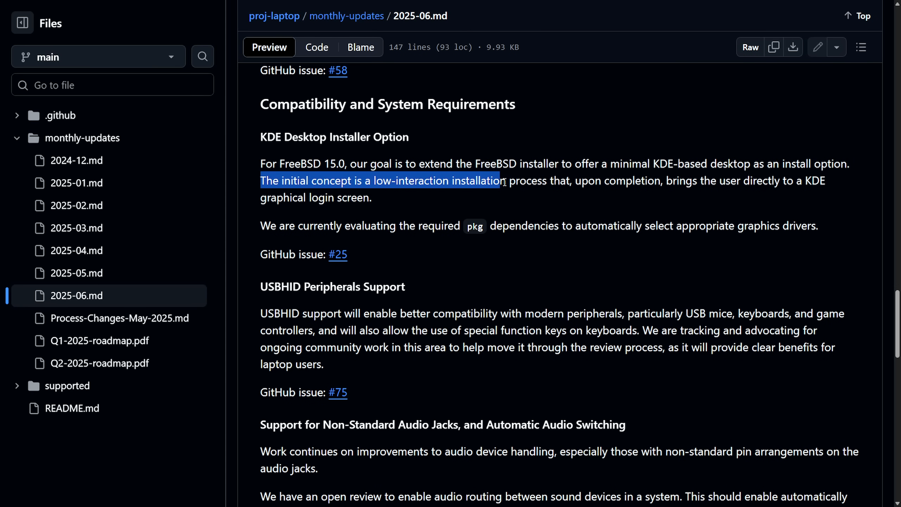
pyautogui.moveTo(499, 181); pyautogui.dragTo(659, 181)
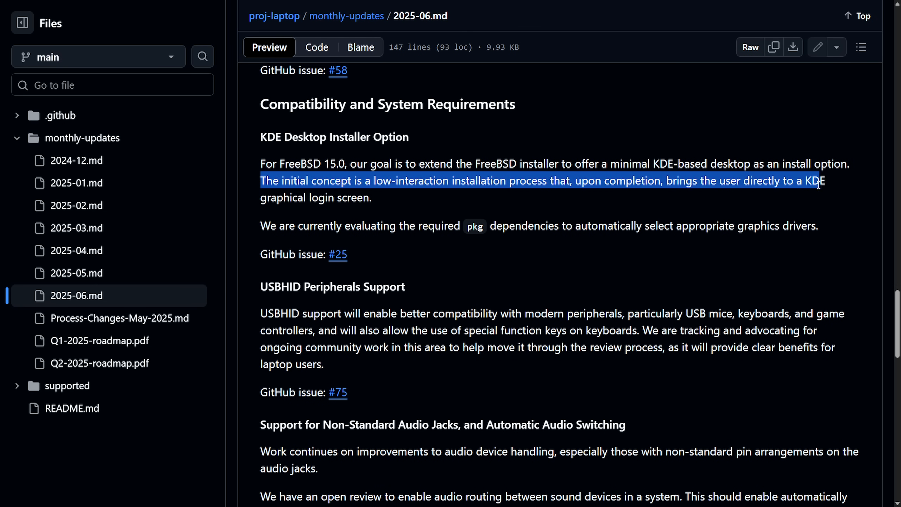
pyautogui.click(302, 211)
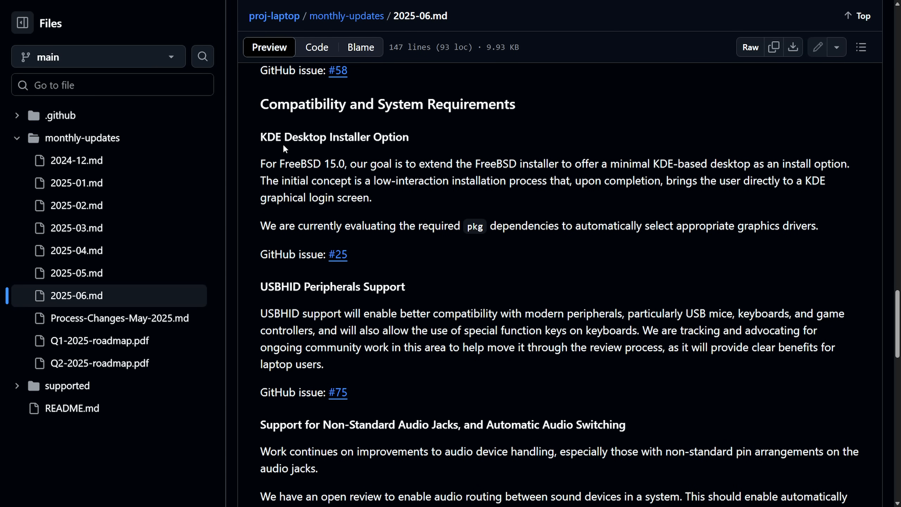
pyautogui.moveTo(428, 142)
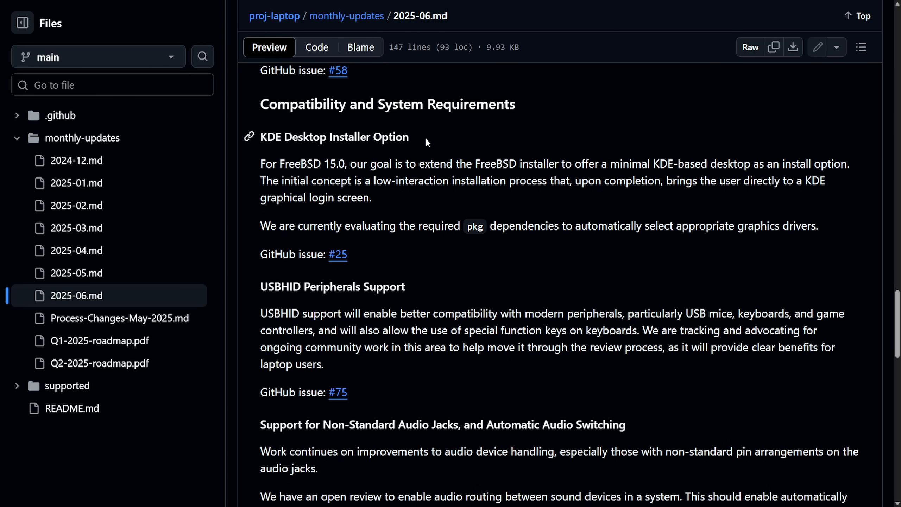
pyautogui.doubleClick(495, 164)
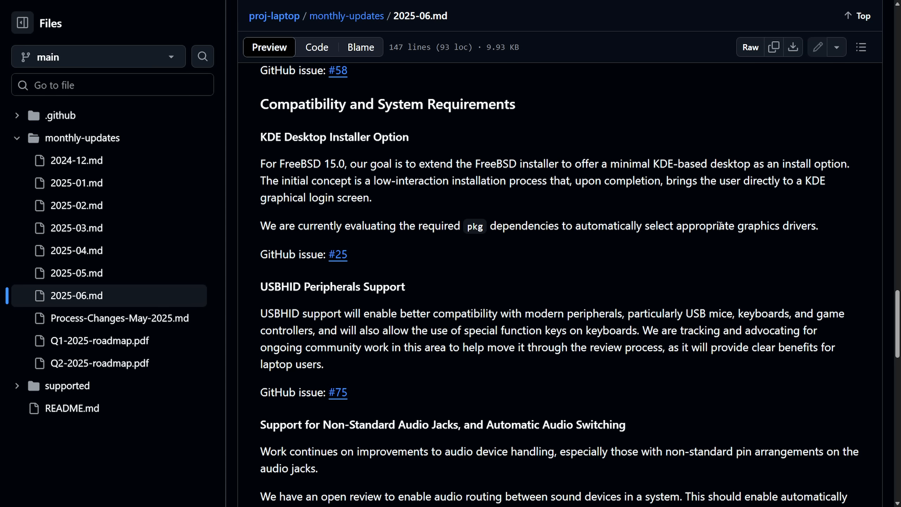
pyautogui.moveTo(660, 251)
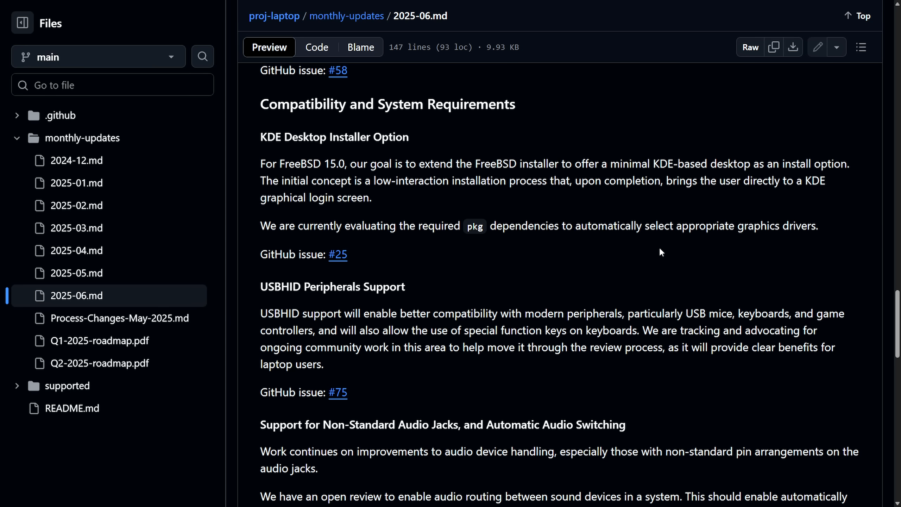
pyautogui.moveTo(725, 173)
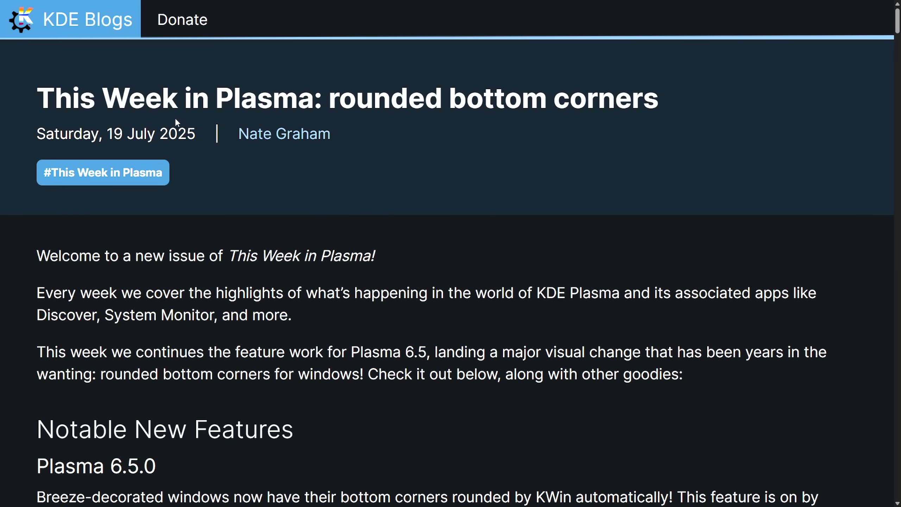
# - Highlight 'corners' in the title and the rounded bottom corners sentence, viewing the screenshot
pyautogui.doubleClick(605, 98)
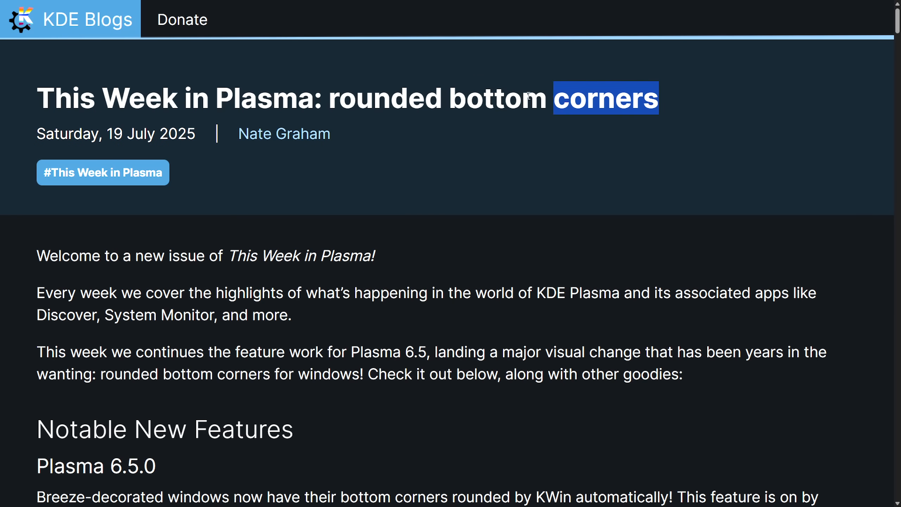
pyautogui.scroll(-3)
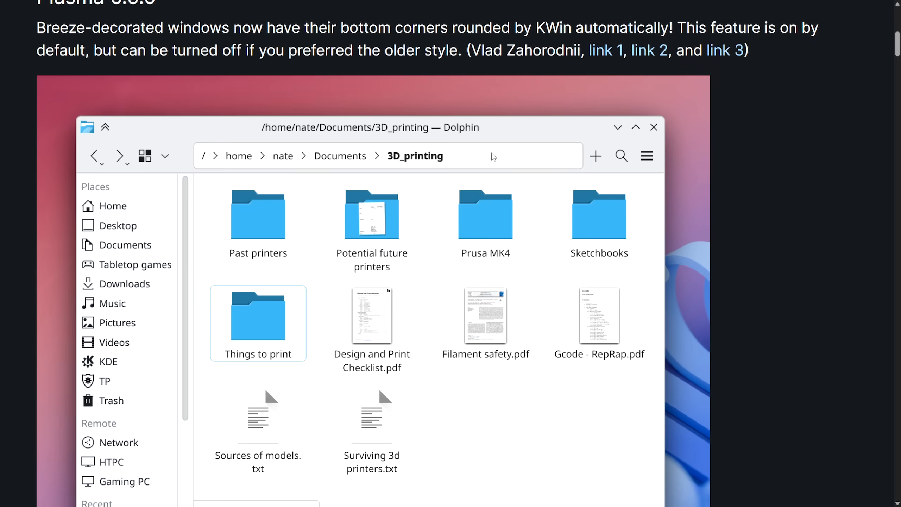
pyautogui.scroll(3)
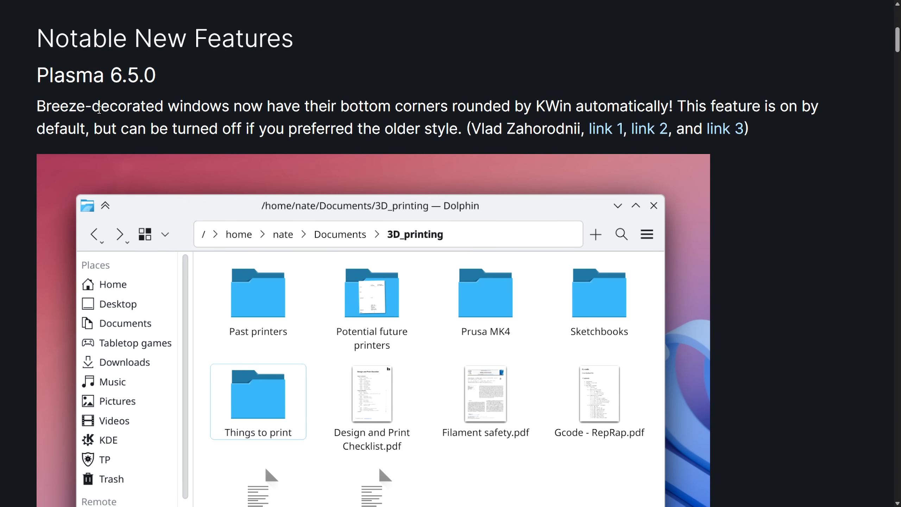
pyautogui.moveTo(37, 107); pyautogui.dragTo(359, 106)
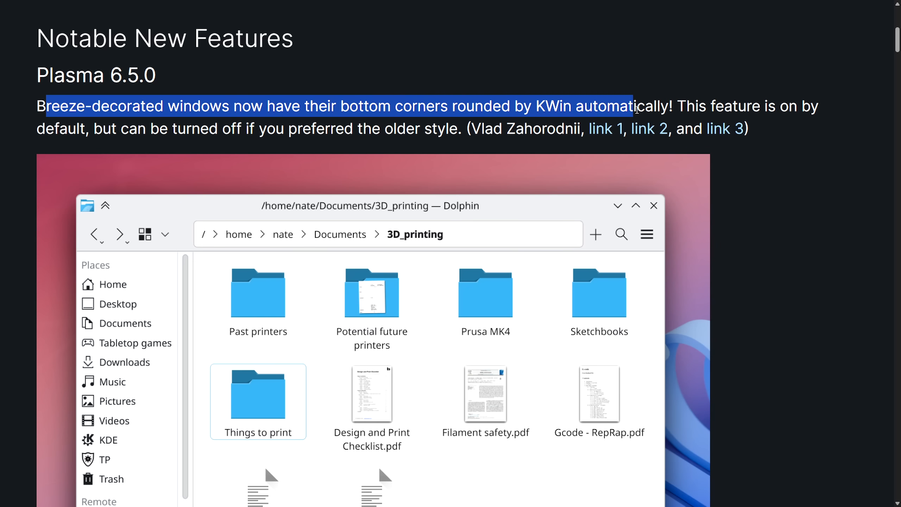
pyautogui.moveTo(632, 108); pyautogui.dragTo(40, 110)
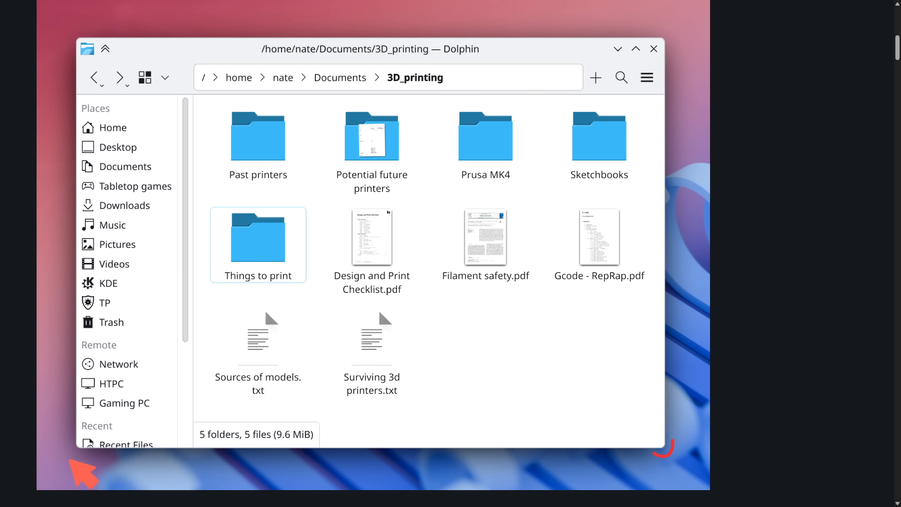
pyautogui.moveTo(664, 190)
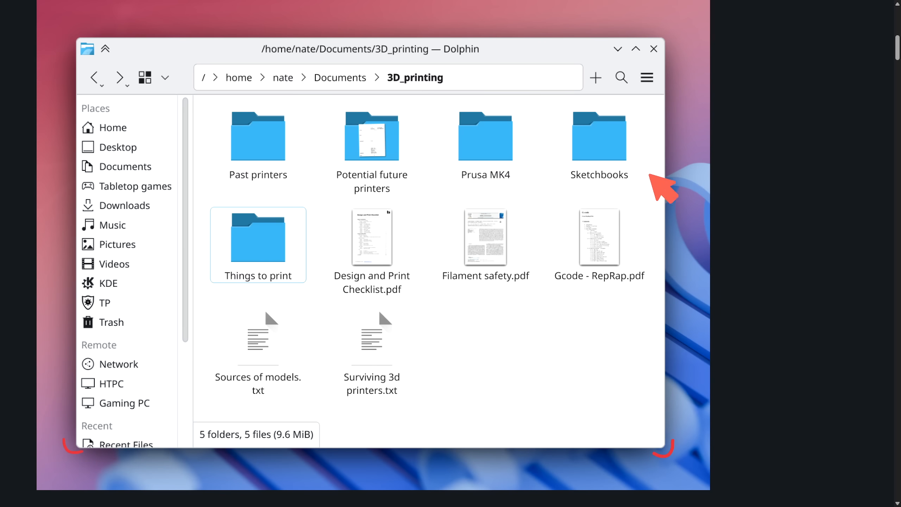
pyautogui.moveTo(733, 189)
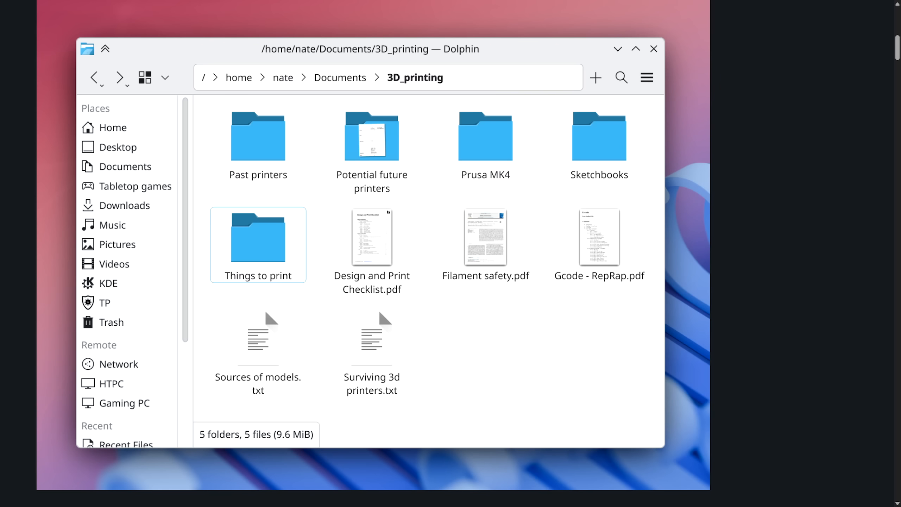
pyautogui.moveTo(880, 224)
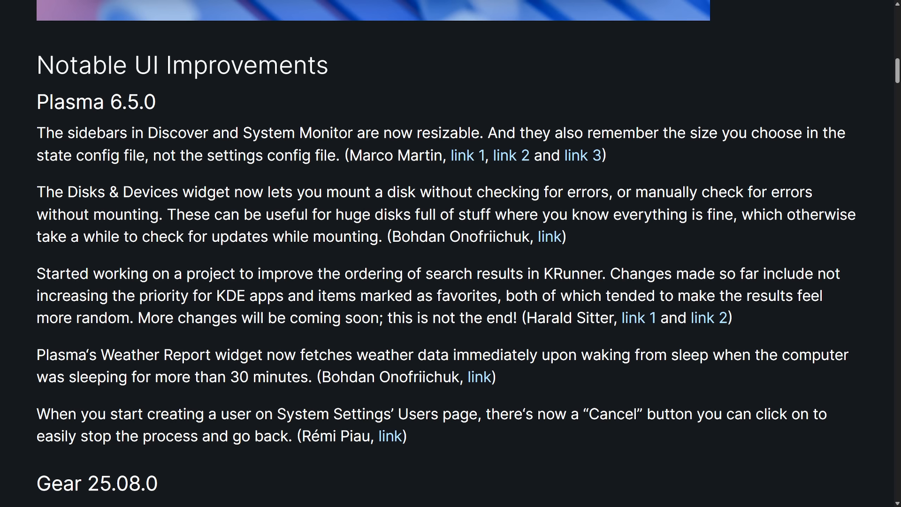
pyautogui.moveTo(741, 91)
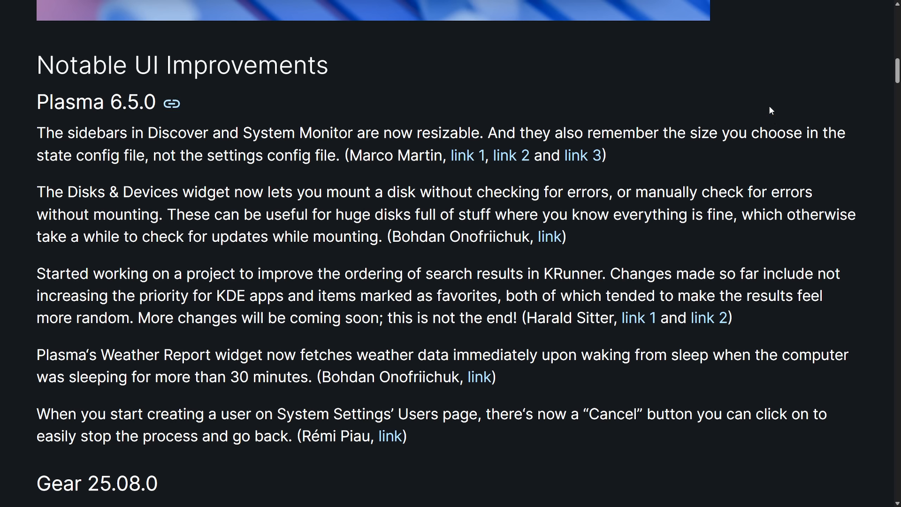
pyautogui.moveTo(768, 103)
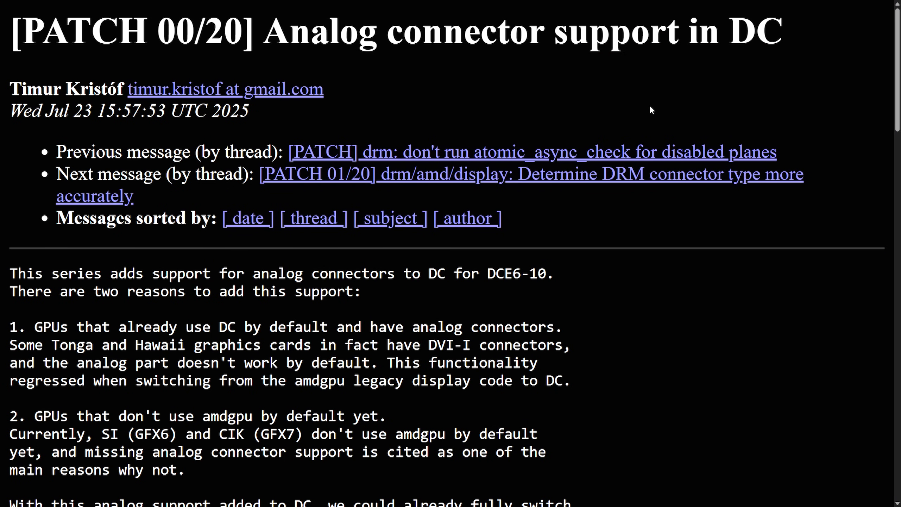
pyautogui.moveTo(430, 95)
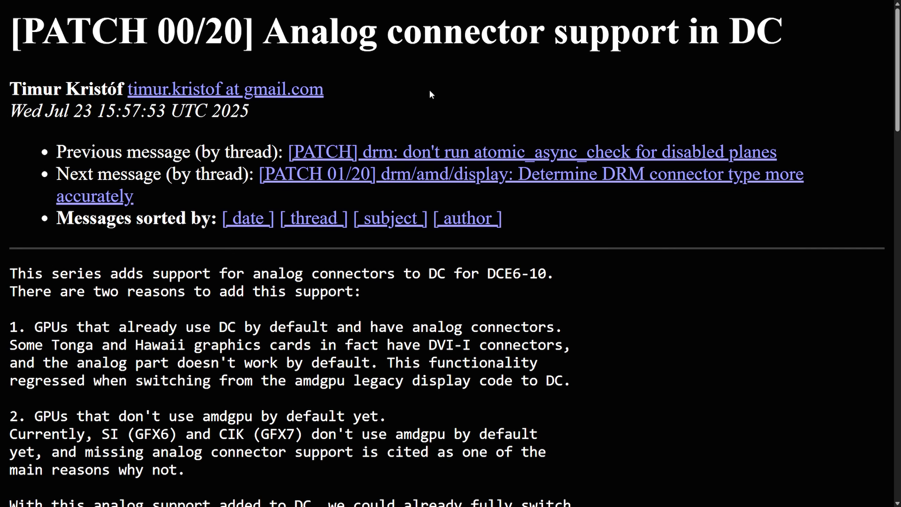
pyautogui.moveTo(420, 108)
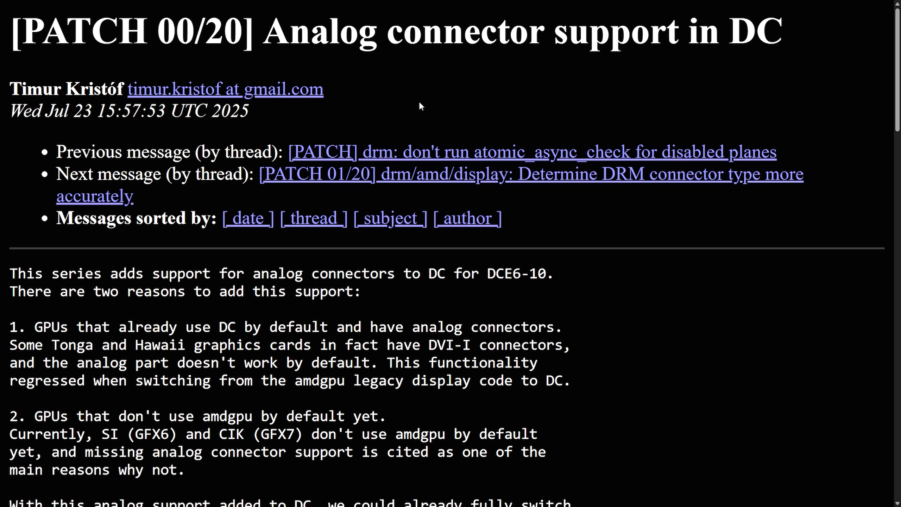
pyautogui.moveTo(265, 40)
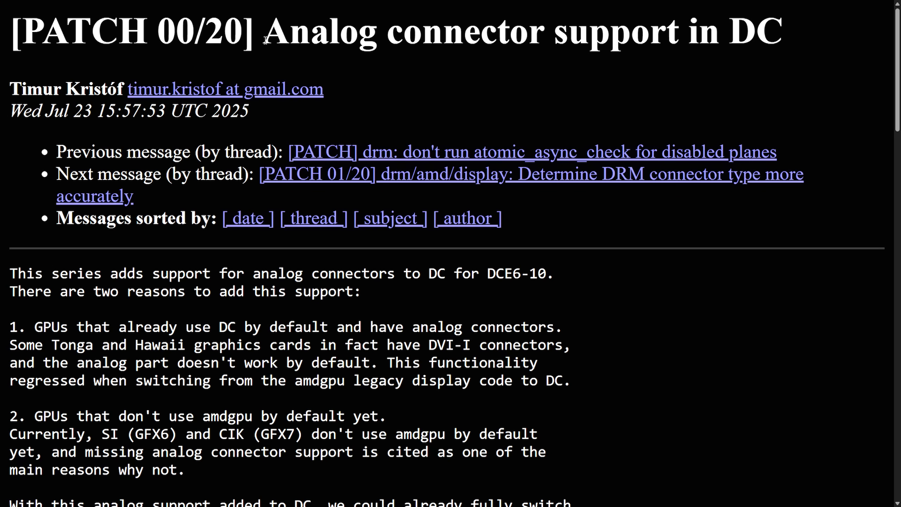
# - Drag-select across the top of the 'Analog connector support in DC' archive page
pyautogui.moveTo(265, 30); pyautogui.dragTo(781, 30)
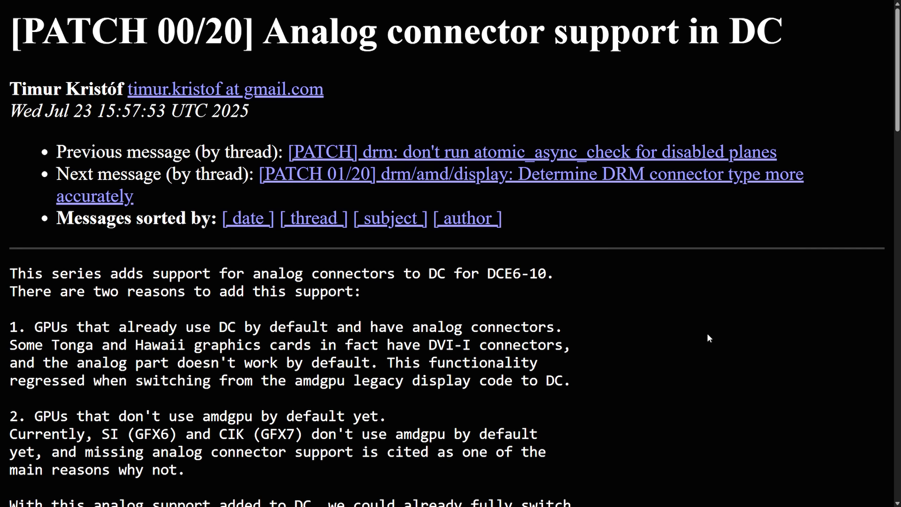
pyautogui.moveTo(723, 341)
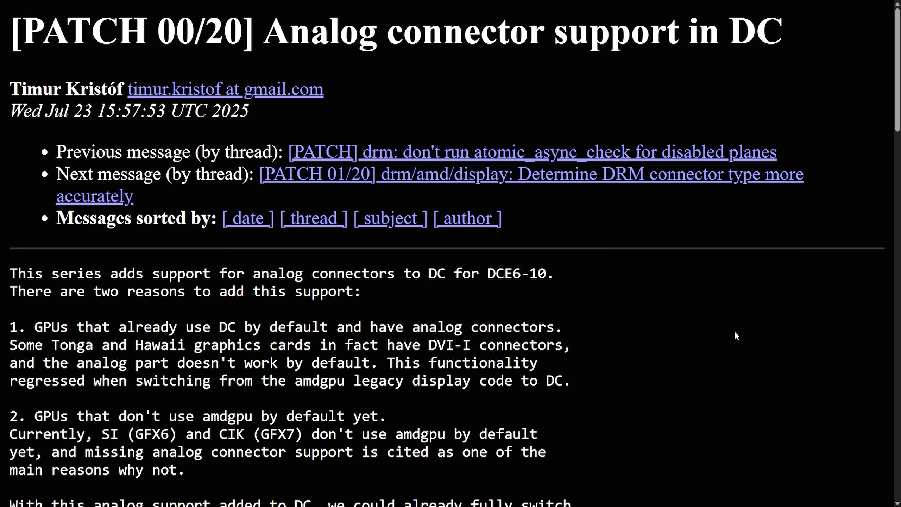
pyautogui.moveTo(689, 313)
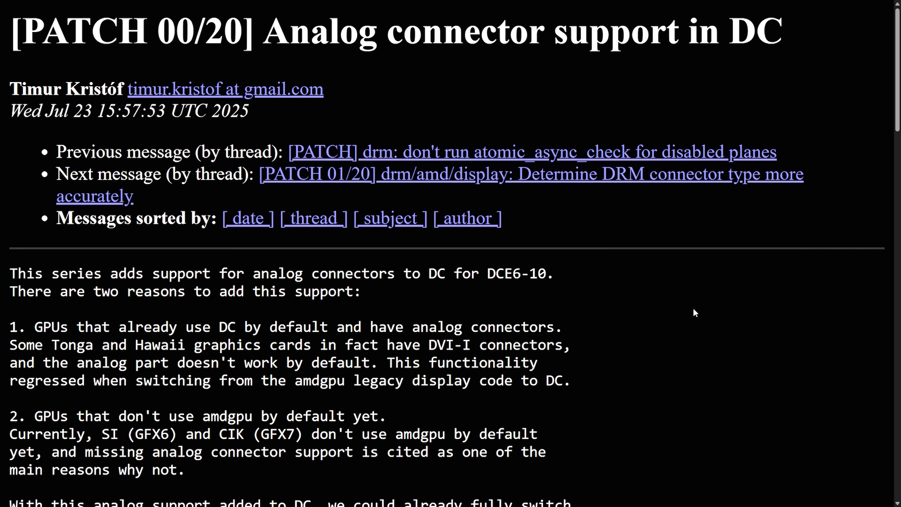
pyautogui.moveTo(620, 313)
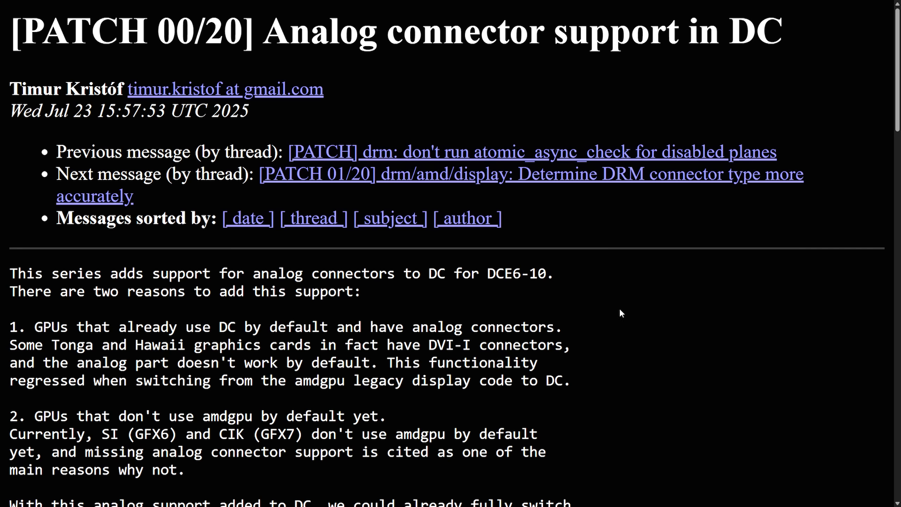
pyautogui.moveTo(706, 312)
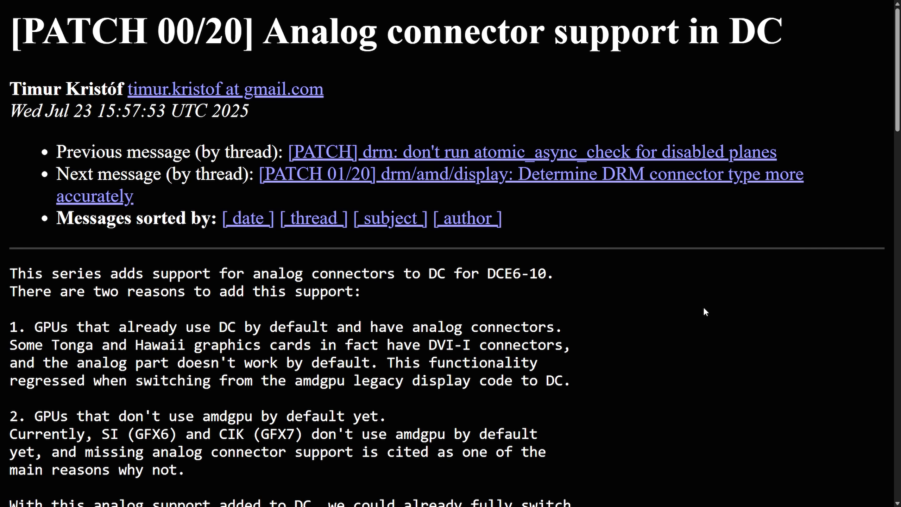
pyautogui.moveTo(692, 317)
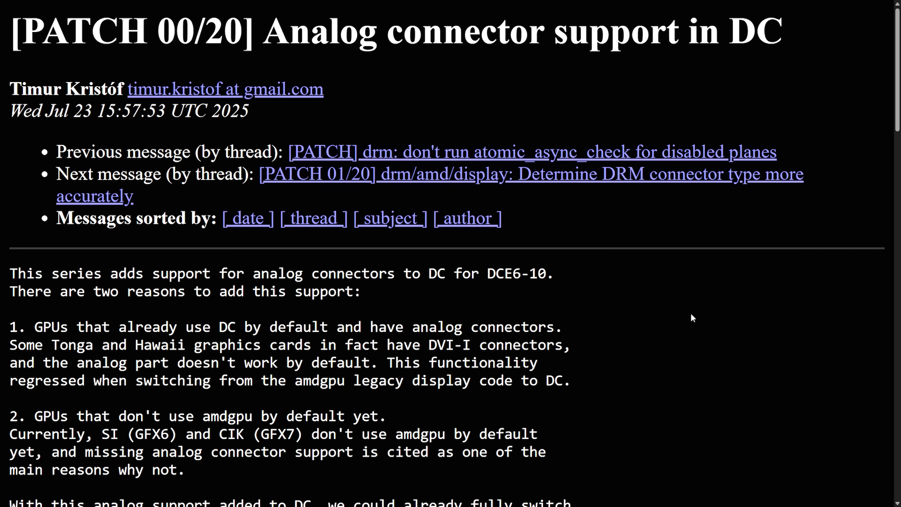
pyautogui.moveTo(678, 319)
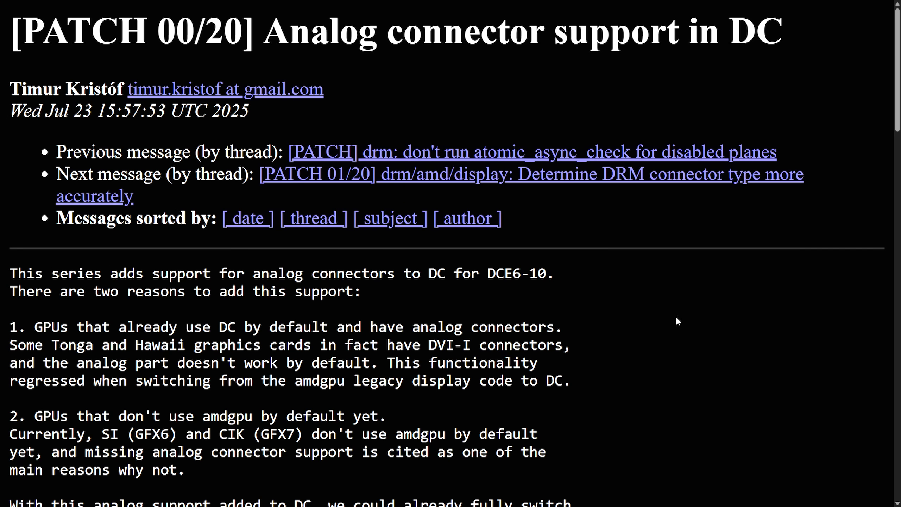
pyautogui.moveTo(685, 321)
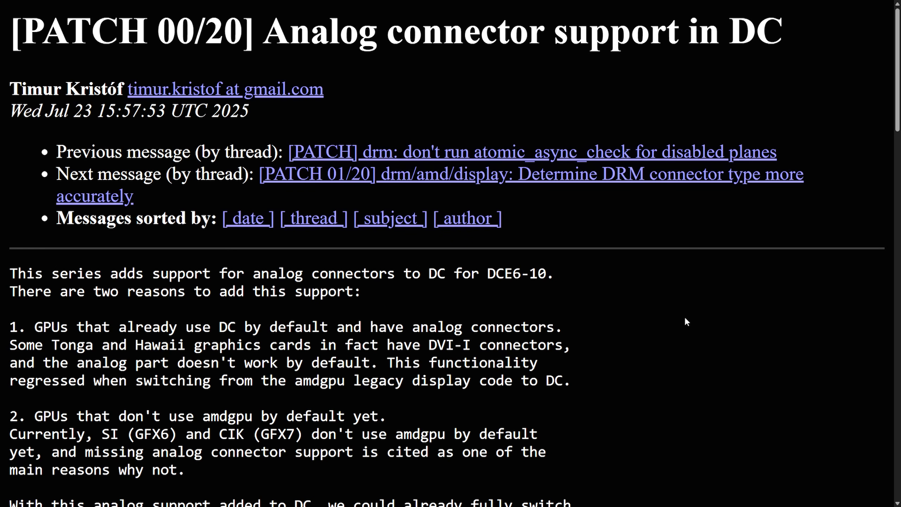
pyautogui.moveTo(587, 306)
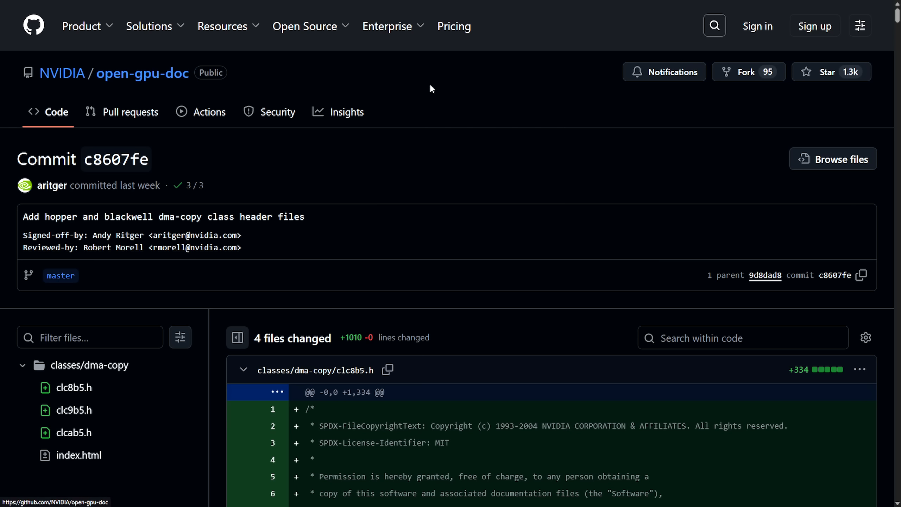
# - Scroll through the clc8b5.h diff of NVIDIA open-gpu-doc commit c8607fe
pyautogui.moveTo(46, 217); pyautogui.dragTo(153, 217)
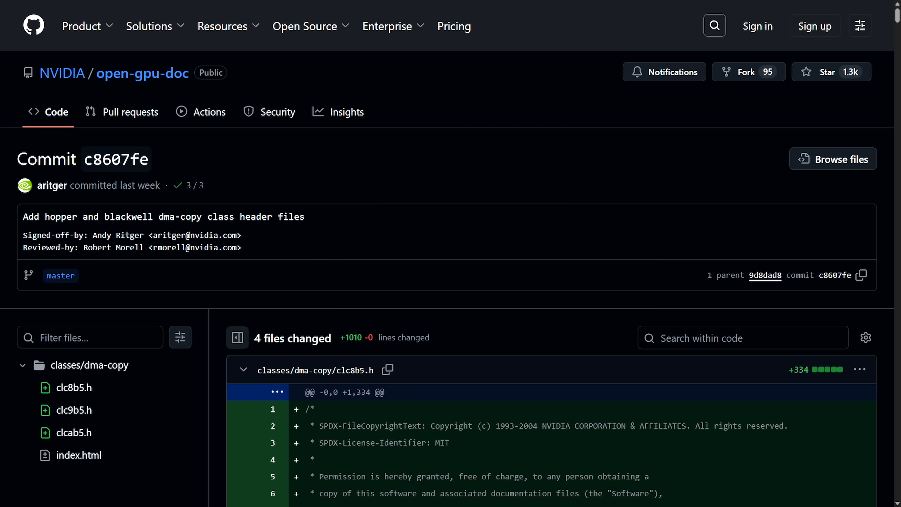
pyautogui.scroll(-3)
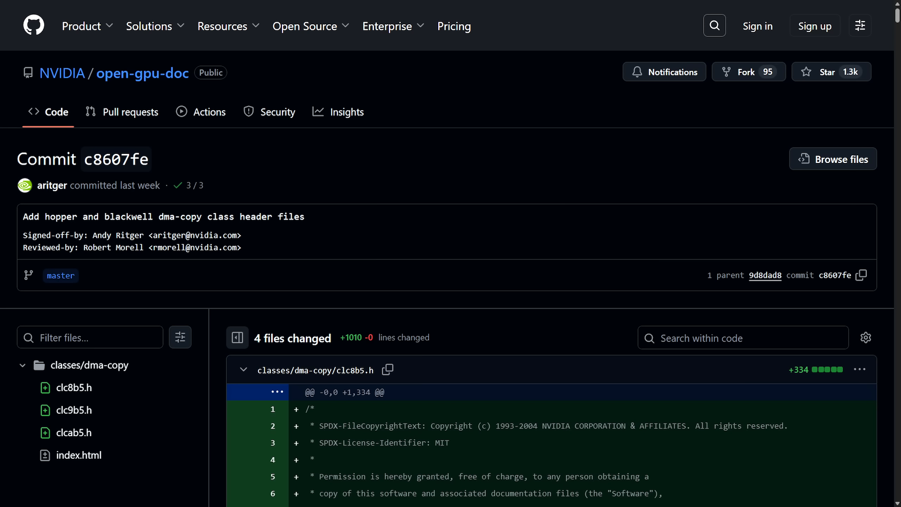
pyautogui.moveTo(707, 193)
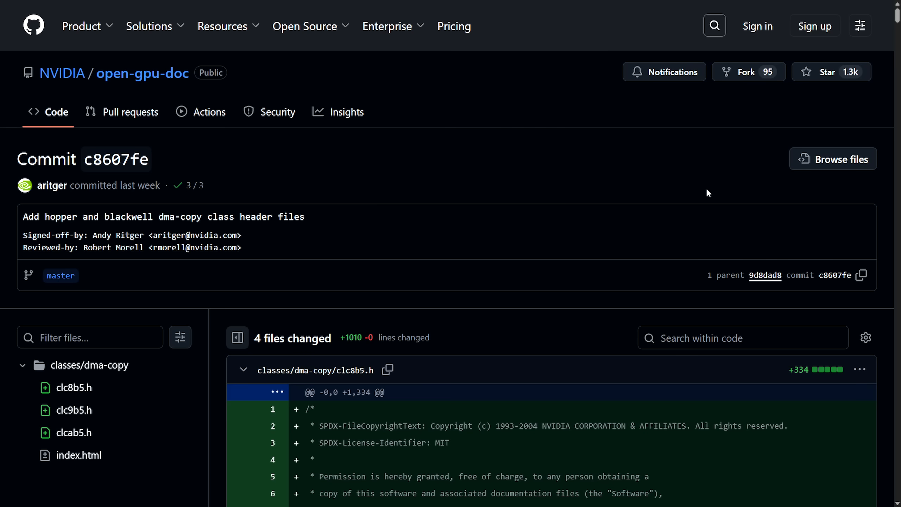
pyautogui.moveTo(590, 197)
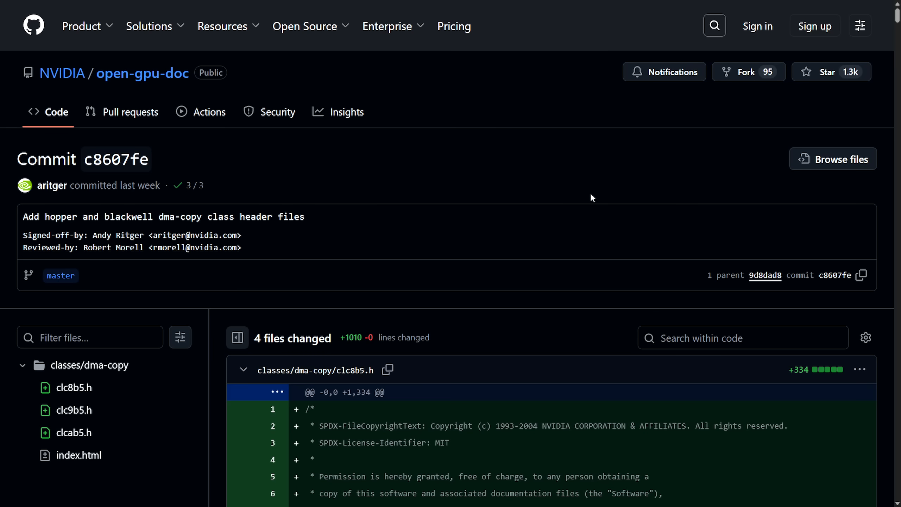
pyautogui.scroll(-3)
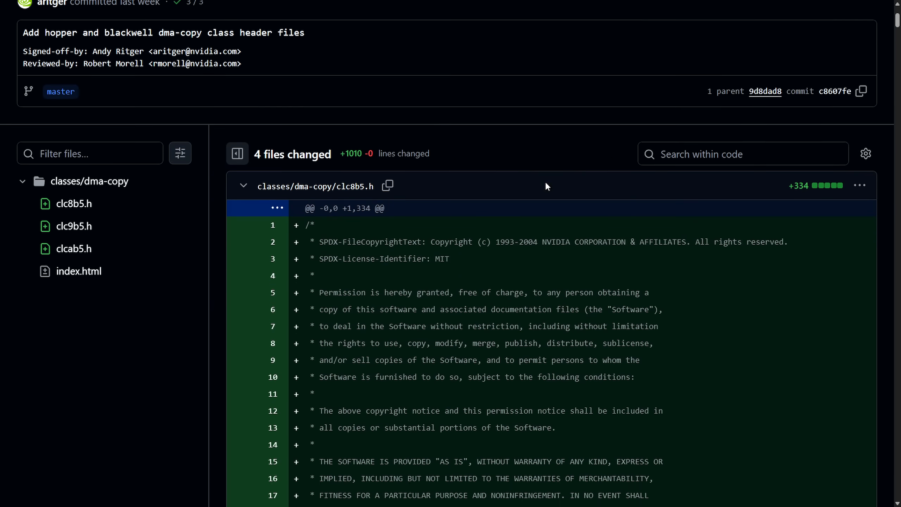
pyautogui.scroll(-3)
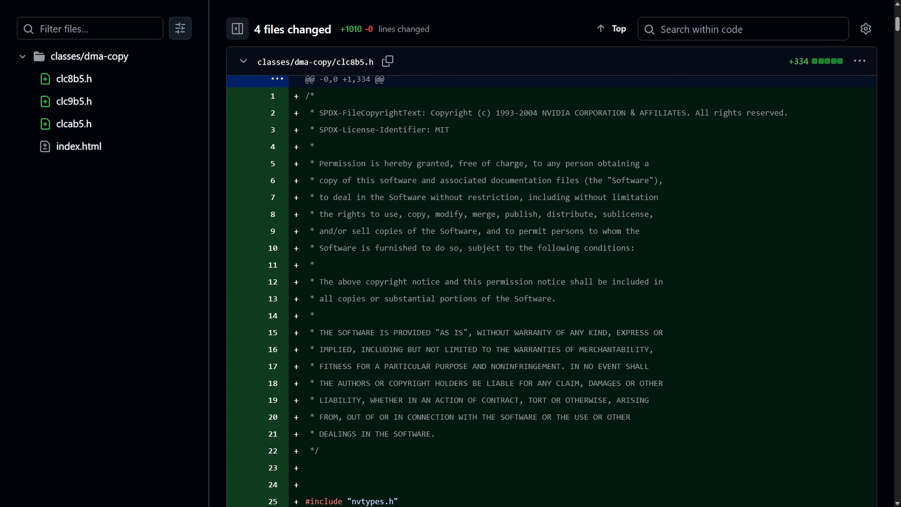
pyautogui.moveTo(854, 77)
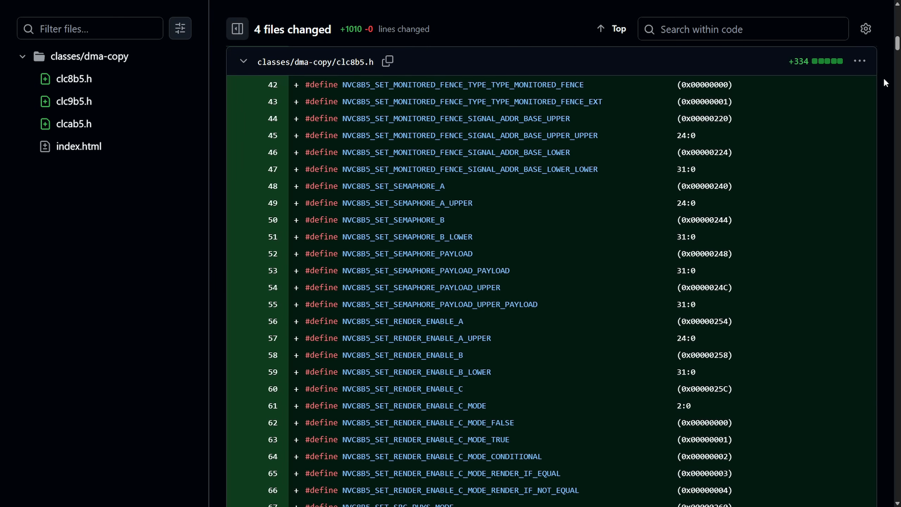
pyautogui.scroll(-3)
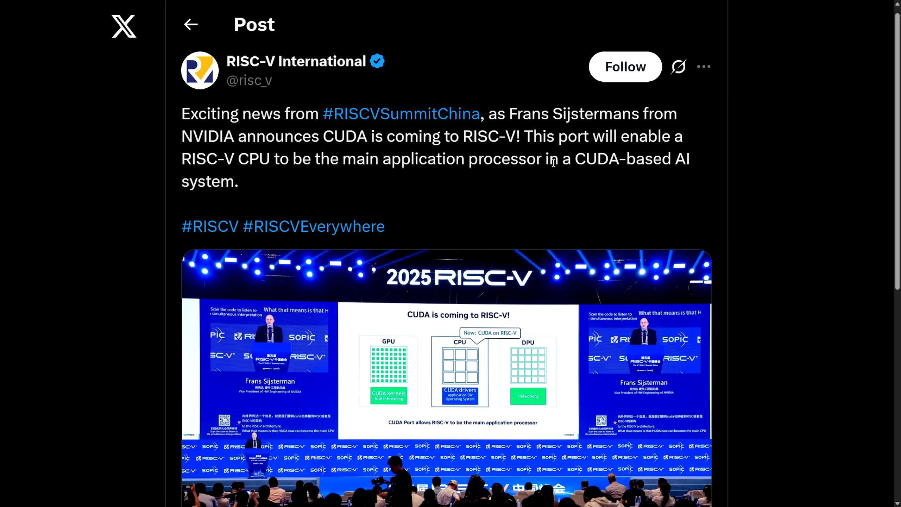
pyautogui.moveTo(553, 162)
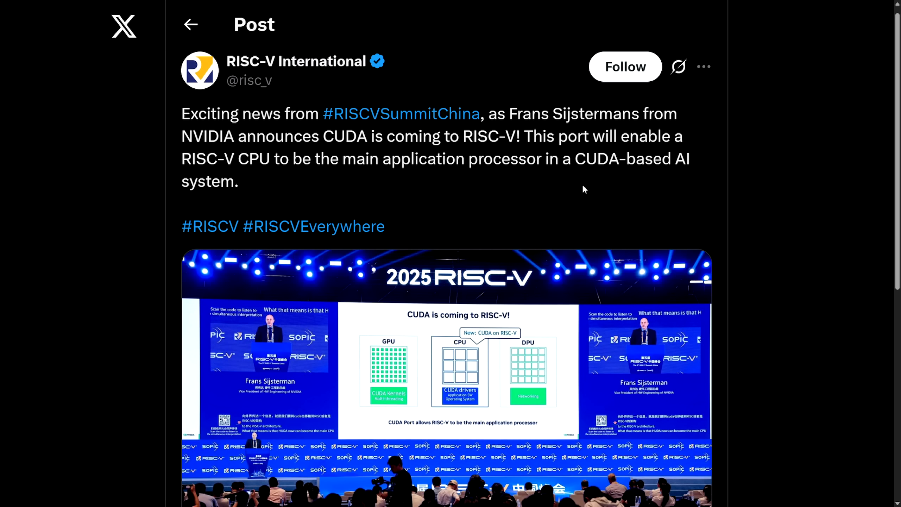
pyautogui.moveTo(527, 186)
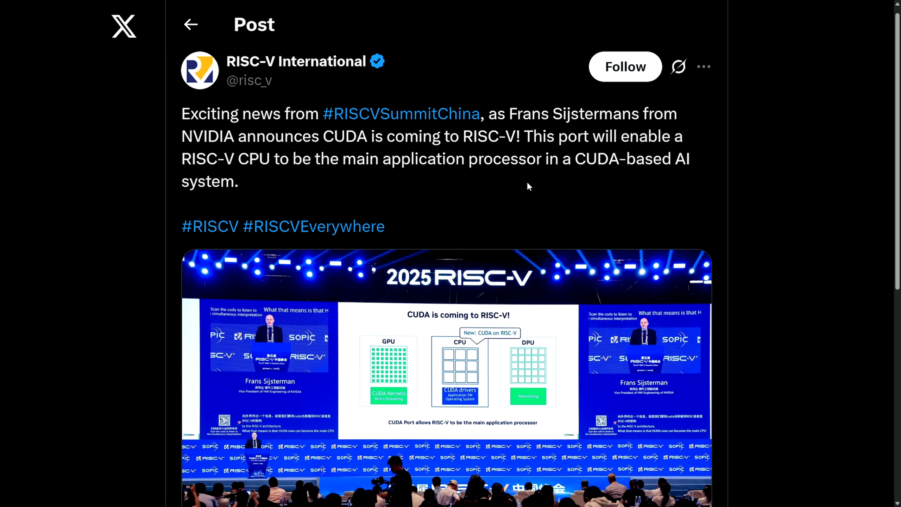
pyautogui.moveTo(513, 179)
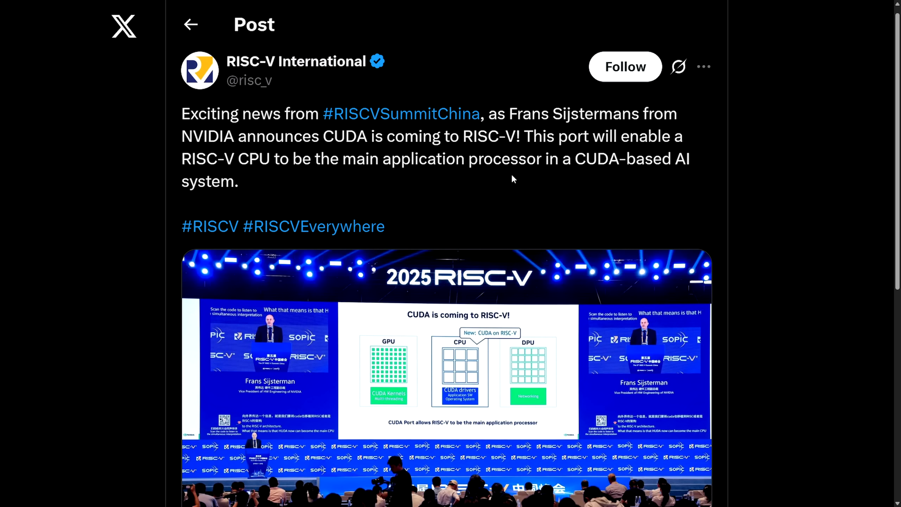
pyautogui.moveTo(224, 140)
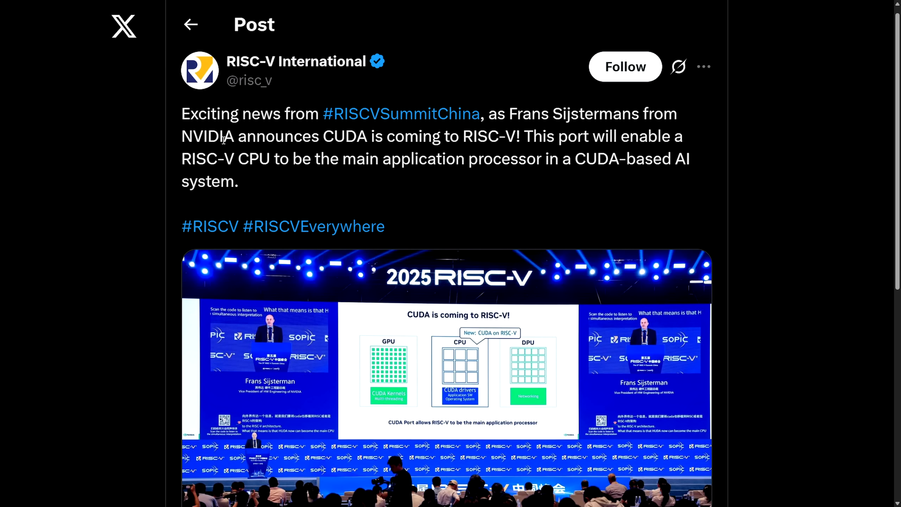
# - Highlight the post's lines about a RISC-V CPU as main application processor, then view the photo
pyautogui.doubleClick(185, 113)
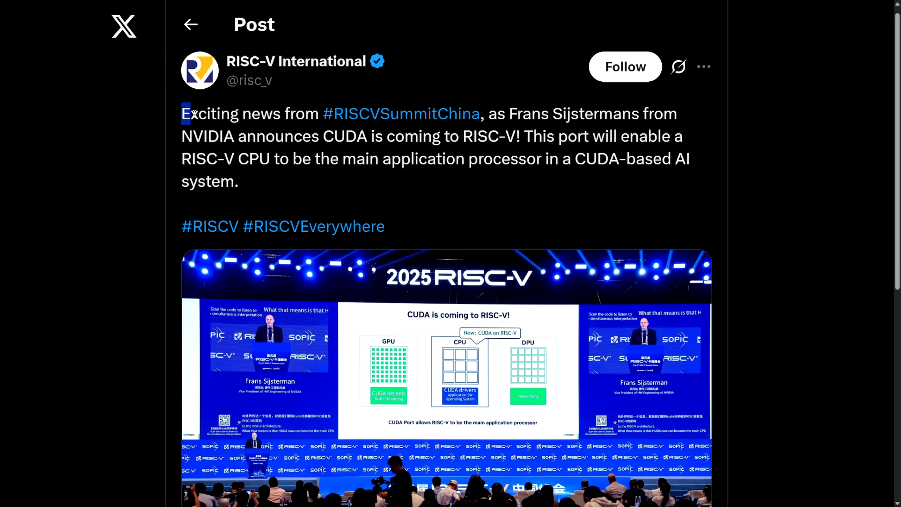
pyautogui.moveTo(184, 113); pyautogui.dragTo(531, 114)
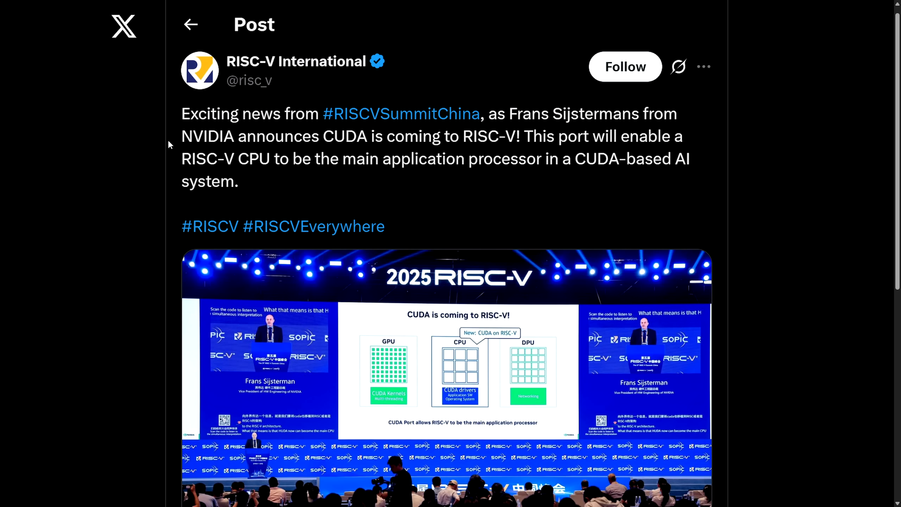
pyautogui.moveTo(181, 136); pyautogui.dragTo(523, 136)
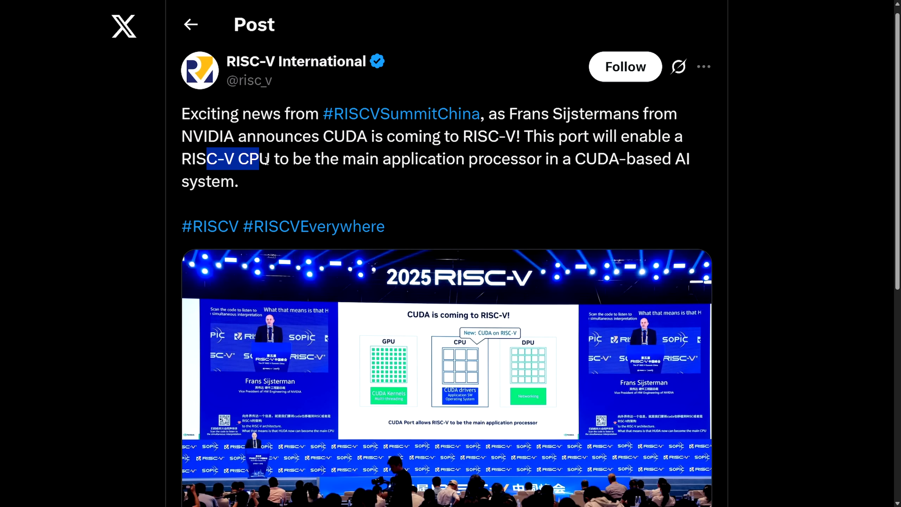
pyautogui.moveTo(270, 158); pyautogui.dragTo(602, 159)
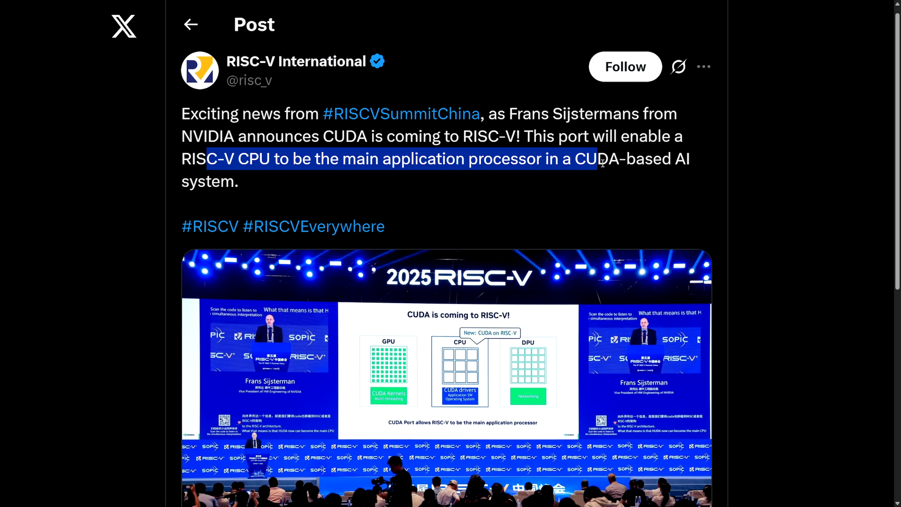
pyautogui.click(233, 181)
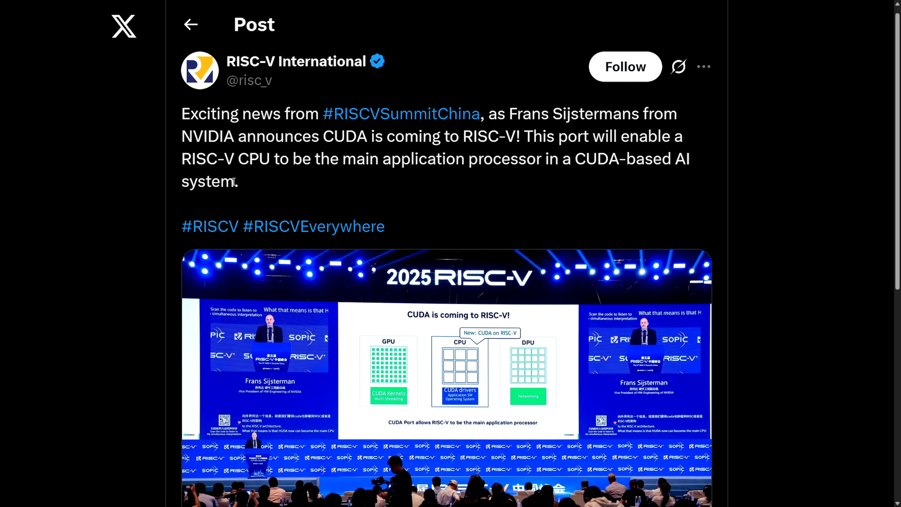
pyautogui.scroll(-3)
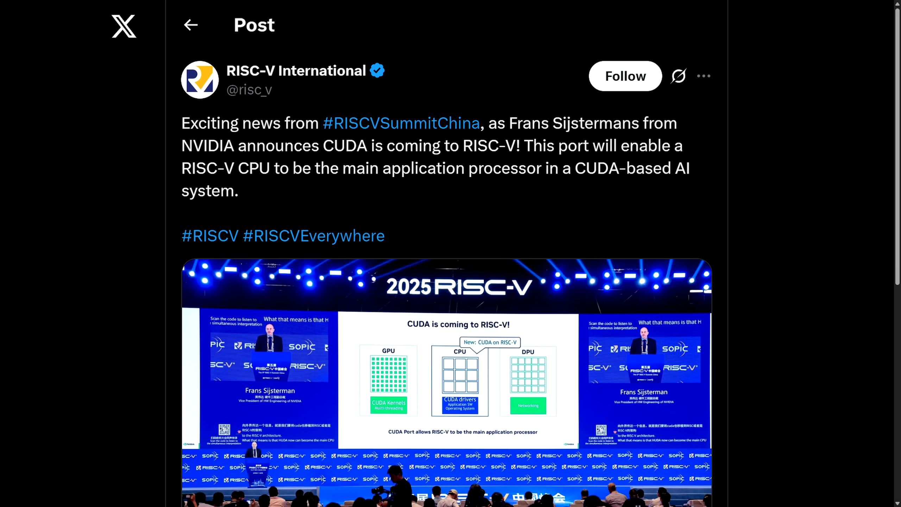
pyautogui.moveTo(864, 158)
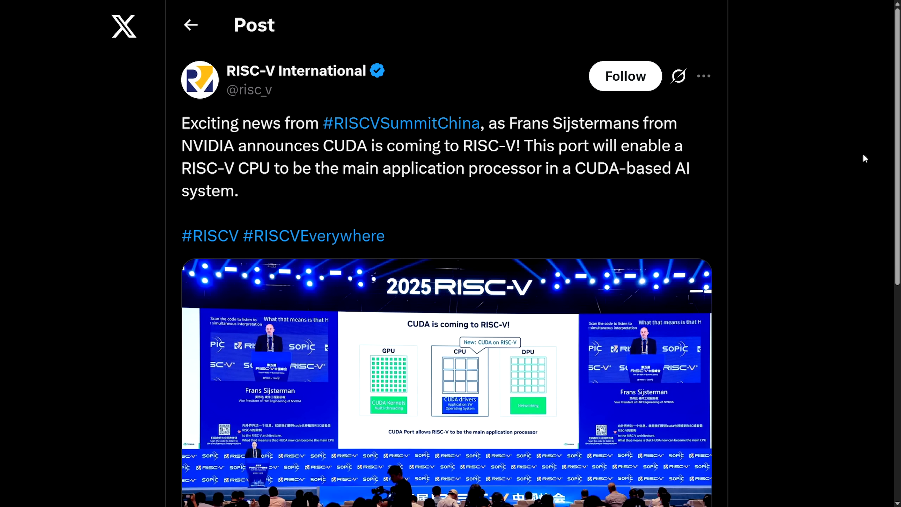
pyautogui.moveTo(780, 155)
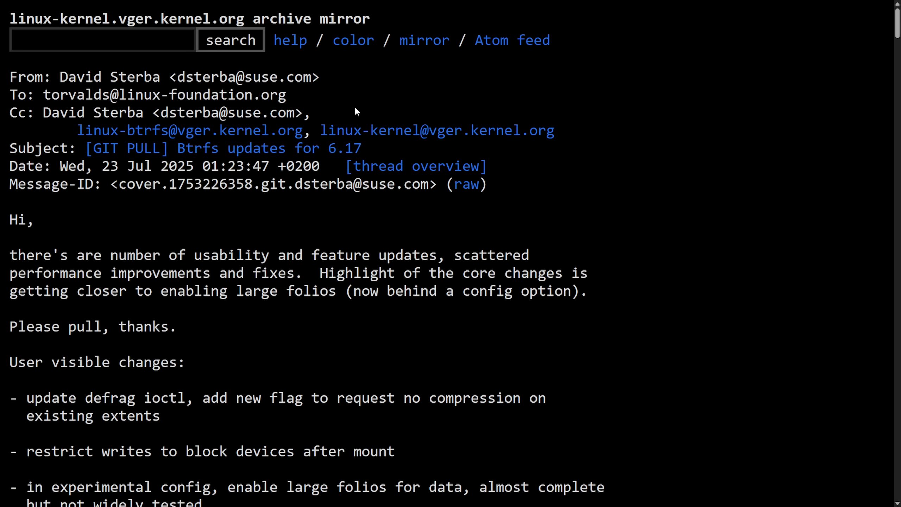
pyautogui.moveTo(250, 247)
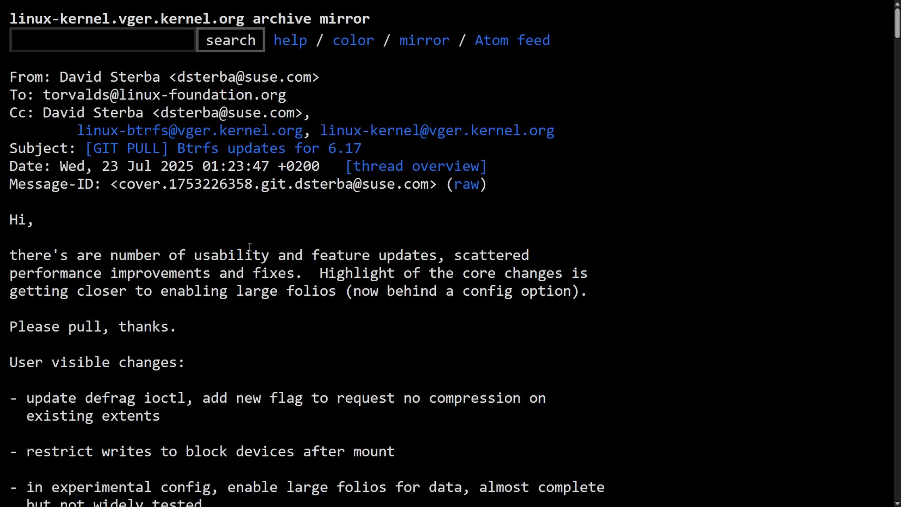
pyautogui.moveTo(723, 203)
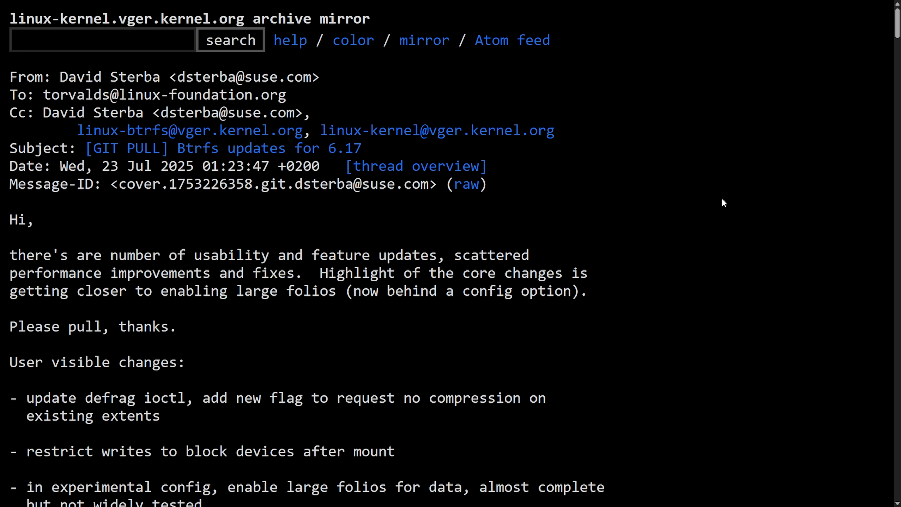
pyautogui.moveTo(639, 107)
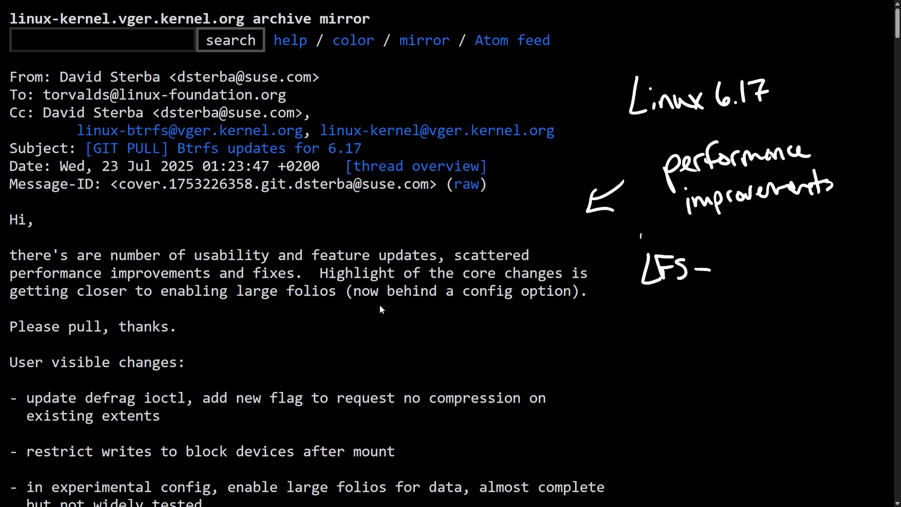
pyautogui.moveTo(395, 315)
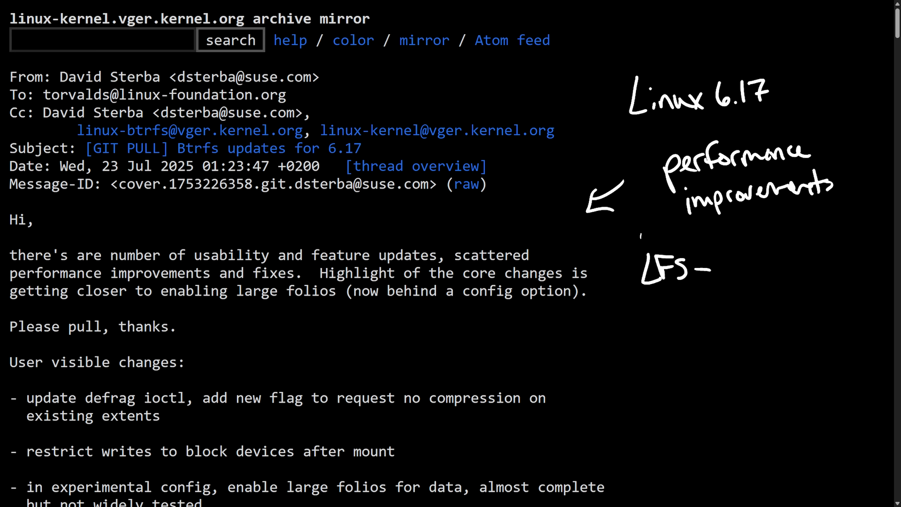
# - Scroll the Btrfs 6.17 pull request down to its performance improvements list
pyautogui.scroll(-3)
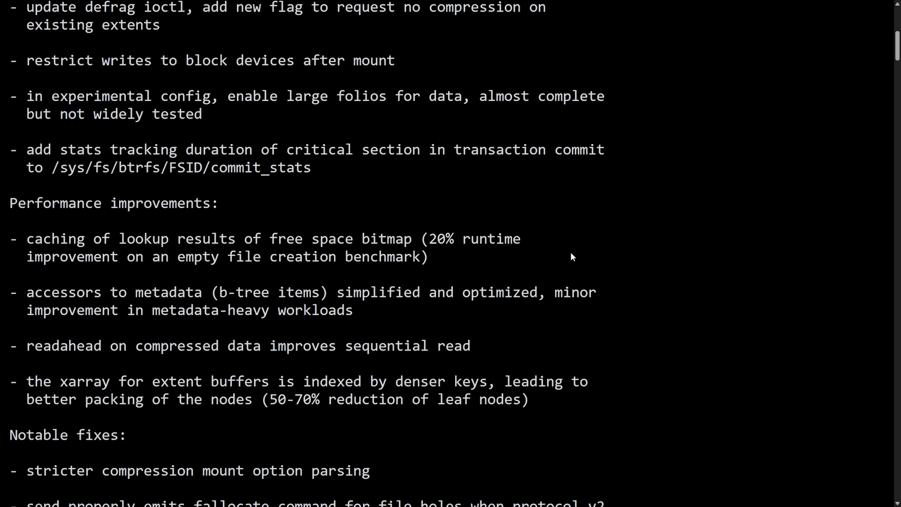
# - Scroll past Performance improvements and Notable fixes to the Core section
pyautogui.scroll(-3)
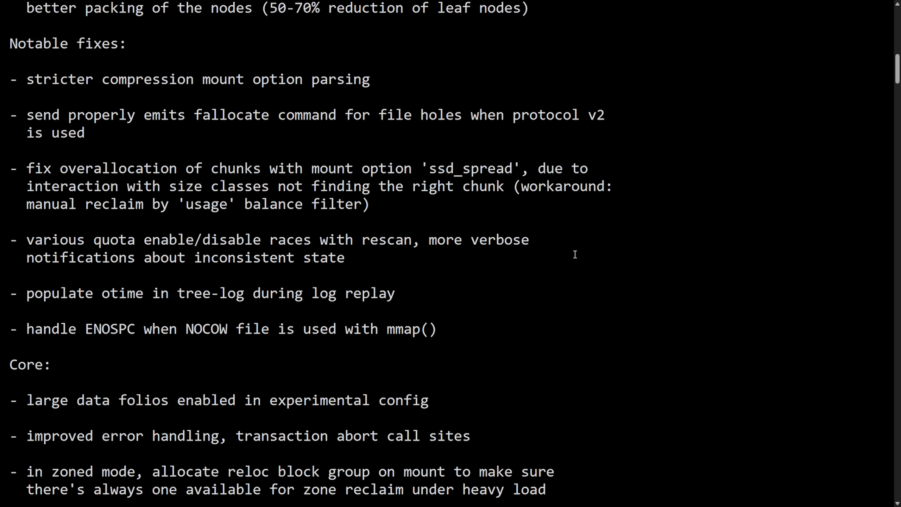
pyautogui.scroll(-3)
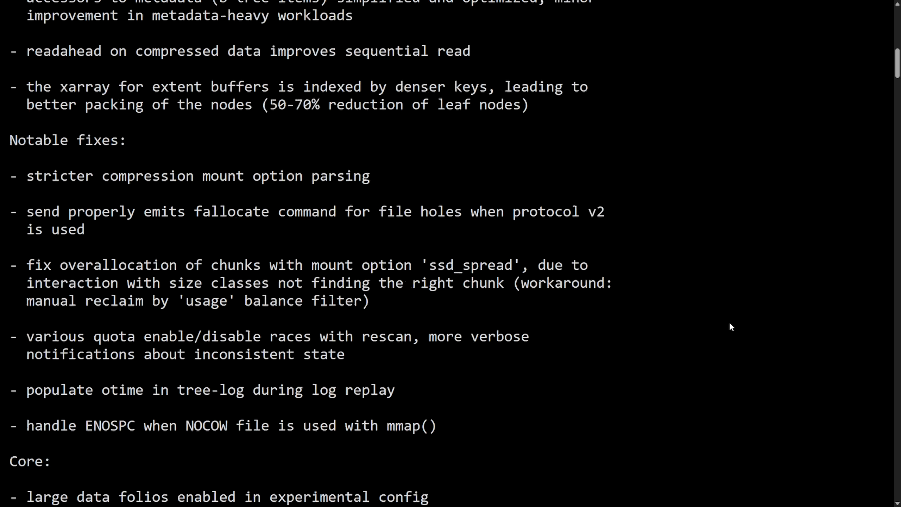
pyautogui.scroll(3)
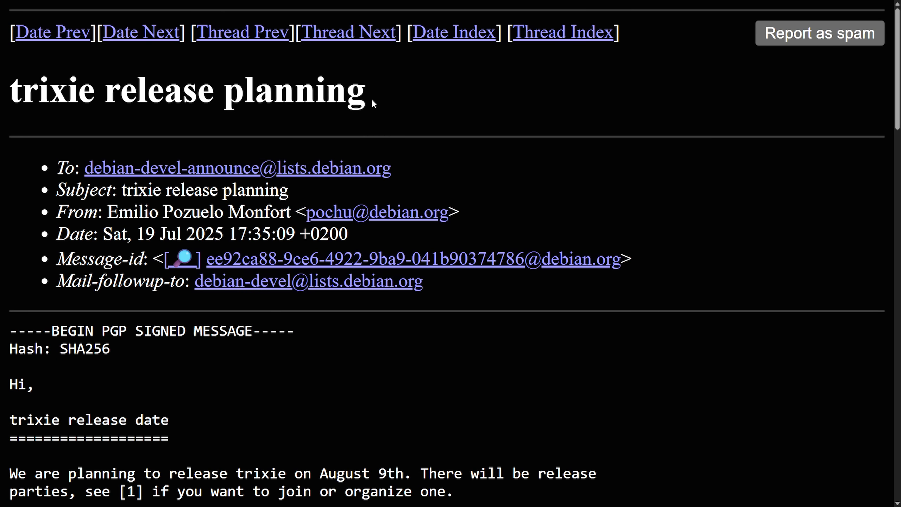
# - Highlight the 'trixie release planning' title and scroll into the announcement
pyautogui.moveTo(77, 90); pyautogui.dragTo(365, 90)
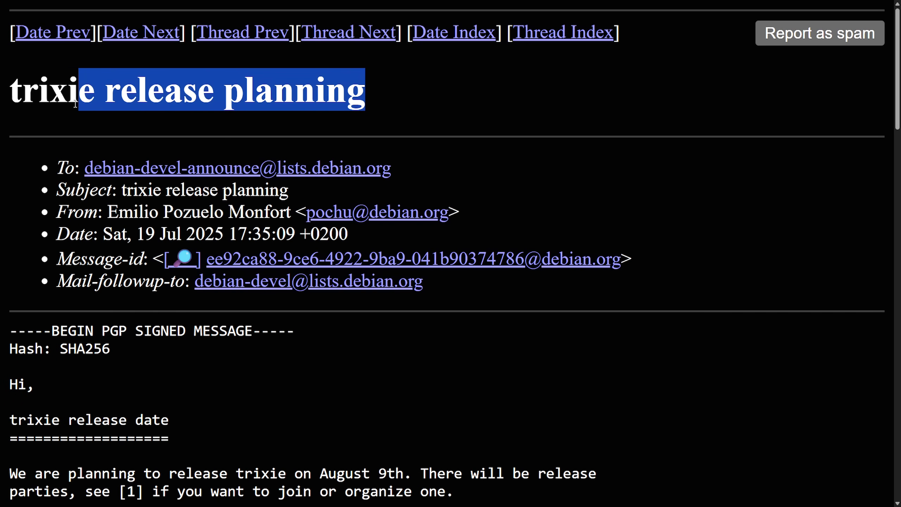
pyautogui.scroll(-3)
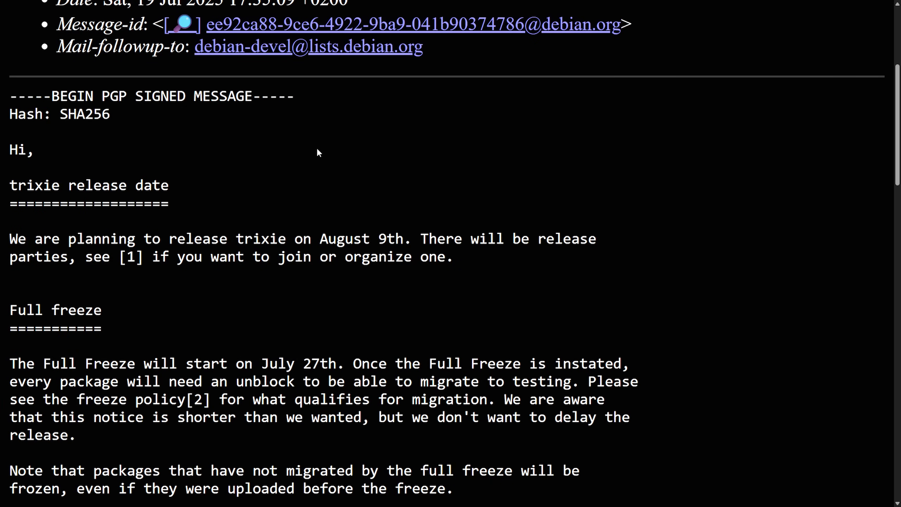
pyautogui.scroll(-3)
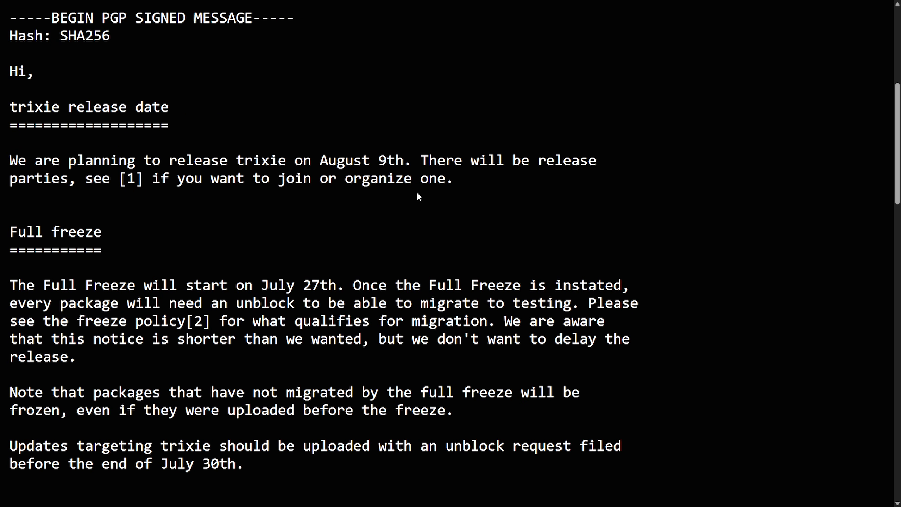
pyautogui.moveTo(10, 160); pyautogui.dragTo(228, 160)
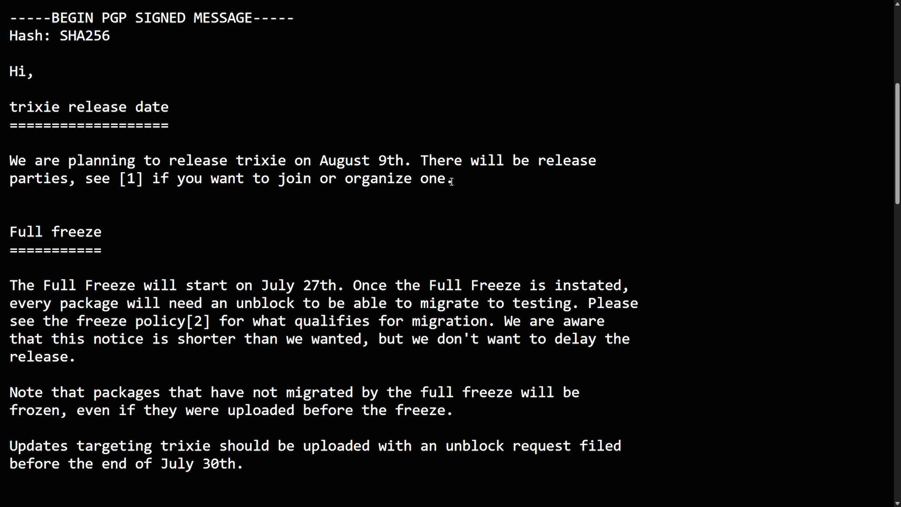
# - Highlight the Full Freeze start, the unblock requirement and the August 9th release date
pyautogui.moveTo(10, 285); pyautogui.dragTo(178, 285)
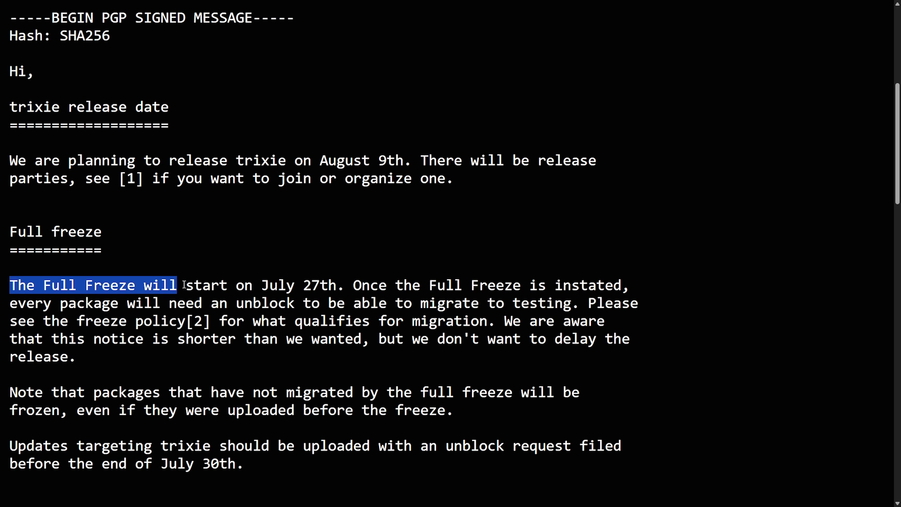
pyautogui.moveTo(178, 285); pyautogui.dragTo(343, 285)
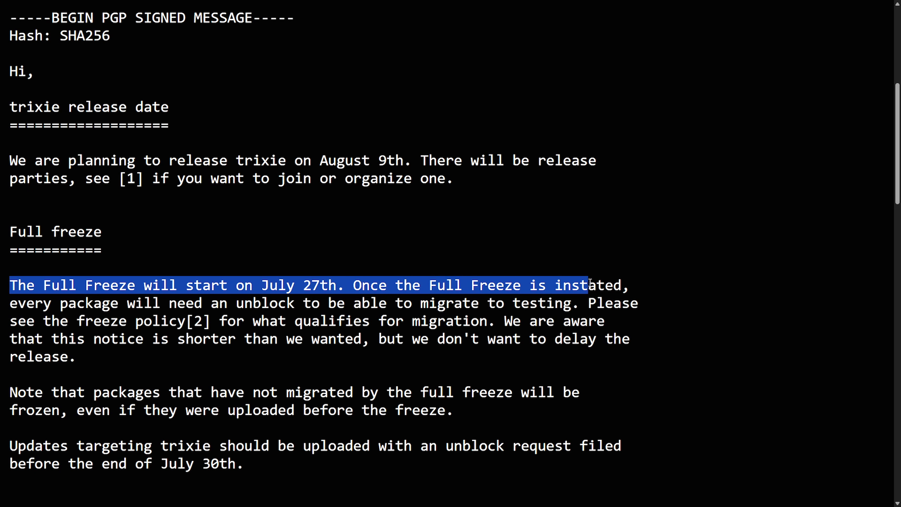
pyautogui.moveTo(589, 285); pyautogui.dragTo(298, 320)
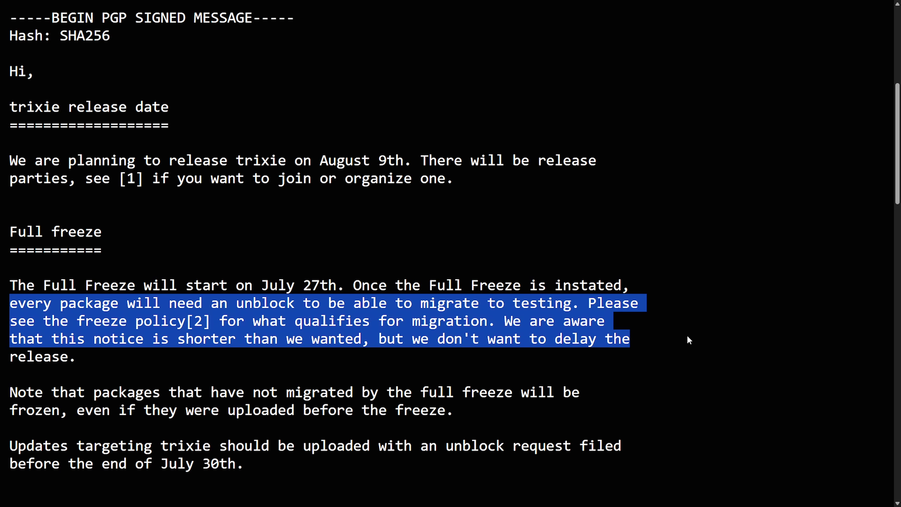
pyautogui.click(693, 362)
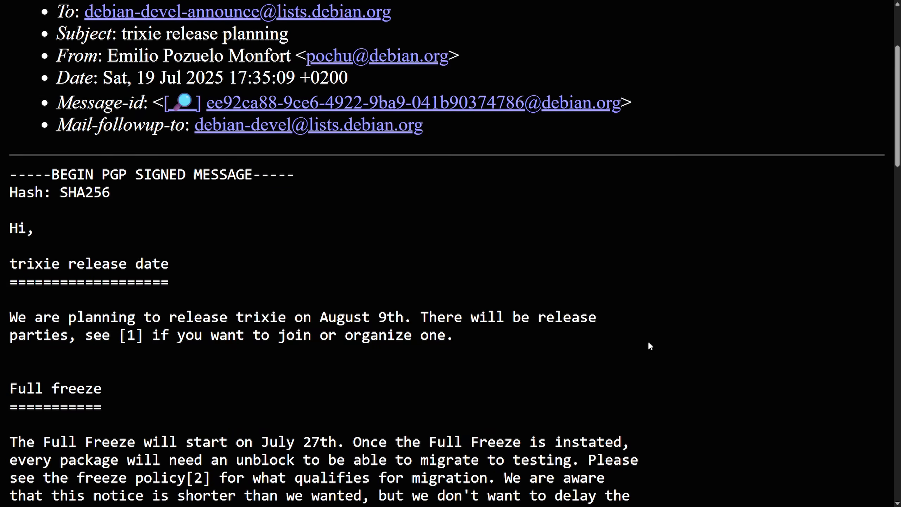
pyautogui.scroll(-3)
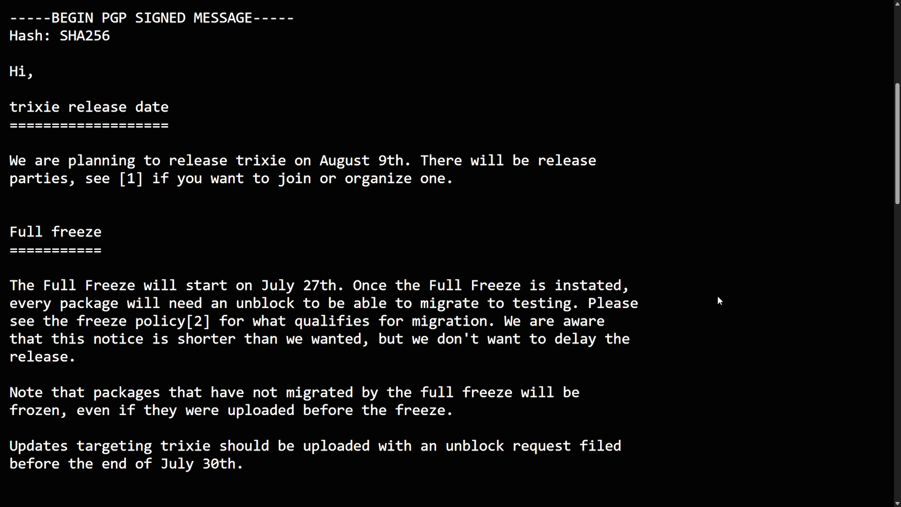
pyautogui.moveTo(320, 161); pyautogui.dragTo(404, 161)
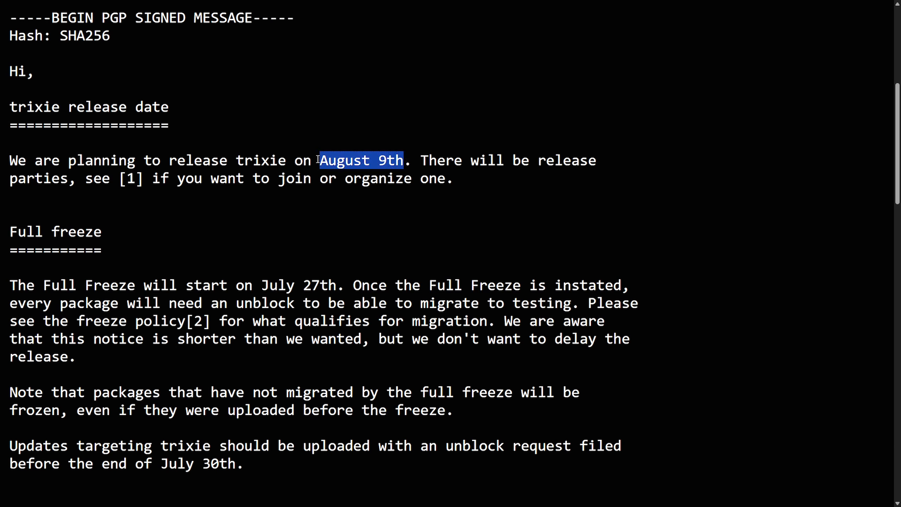
pyautogui.click(556, 197)
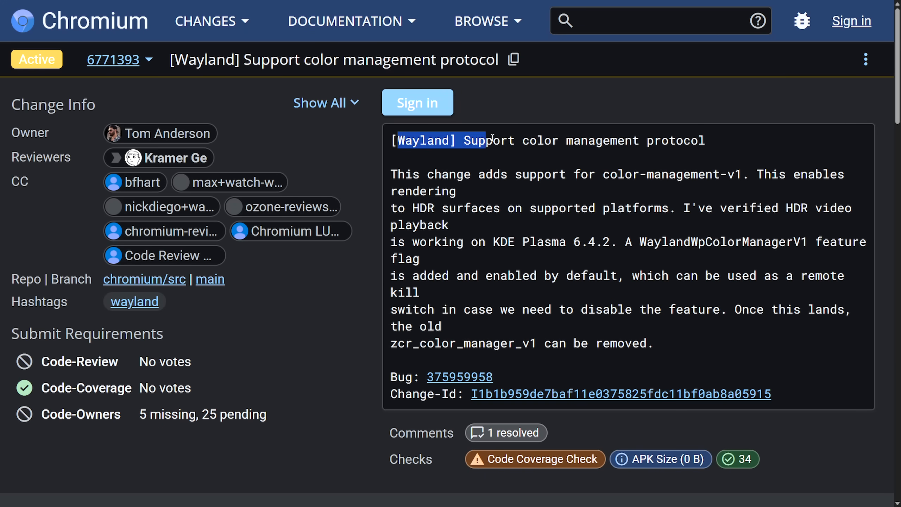
# - Highlight the color-management-v1 mention in change 6771393's description, then clear the highlight
pyautogui.click(667, 143)
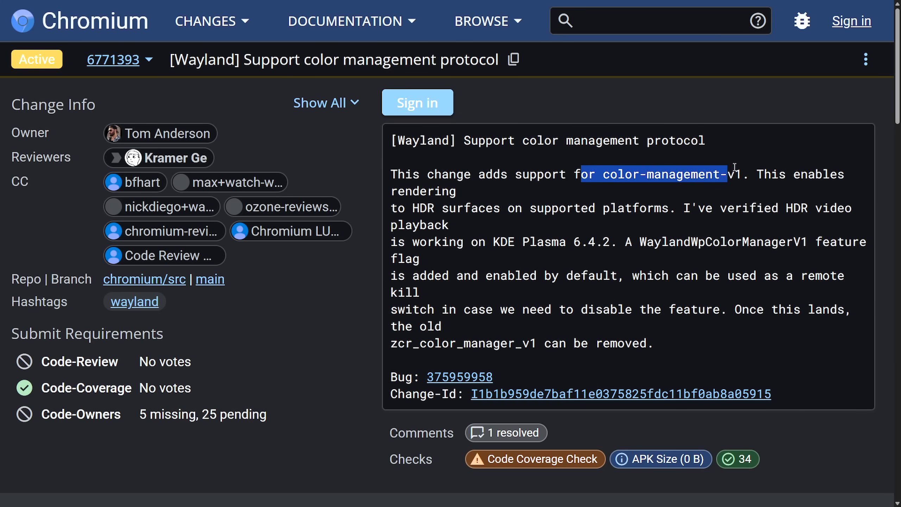
pyautogui.click(486, 232)
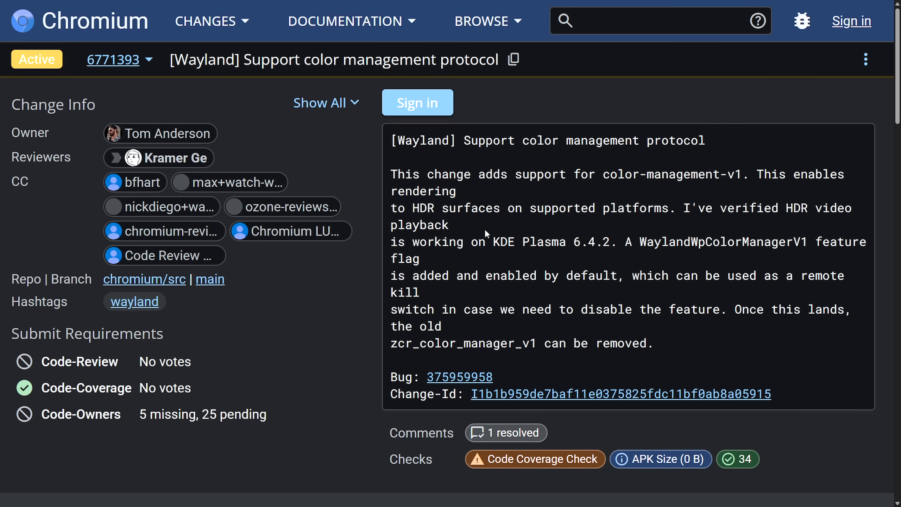
pyautogui.moveTo(652, 111)
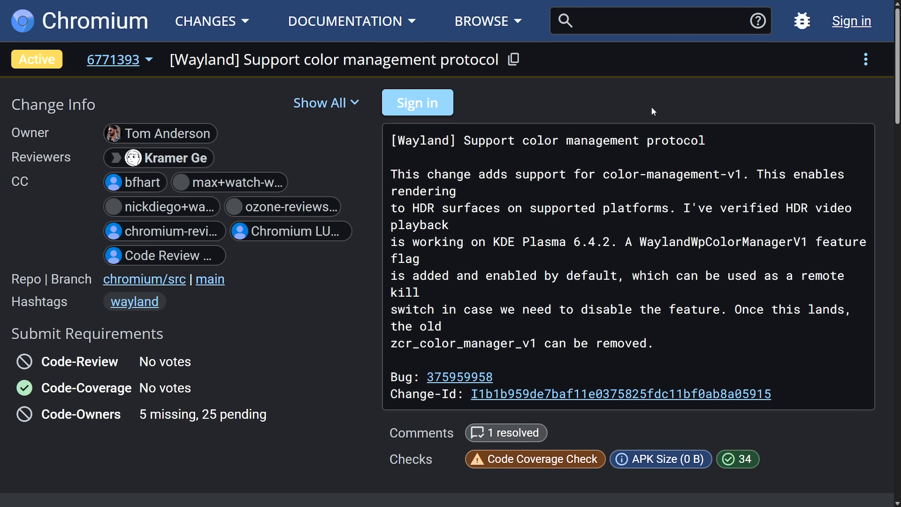
pyautogui.moveTo(650, 102)
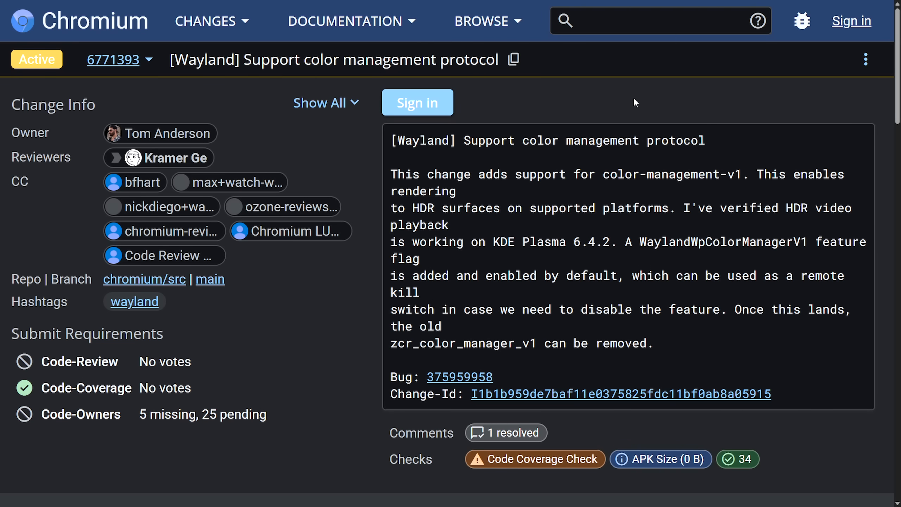
pyautogui.moveTo(694, 129)
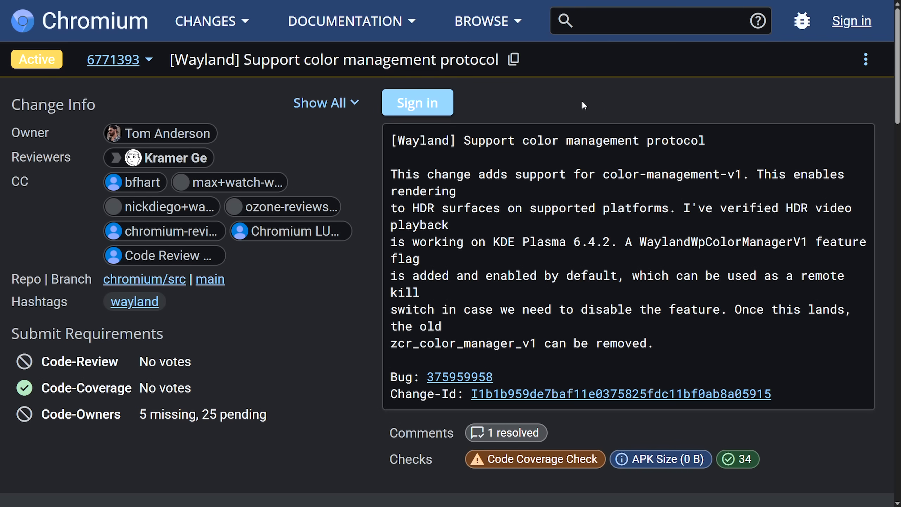
pyautogui.moveTo(581, 104)
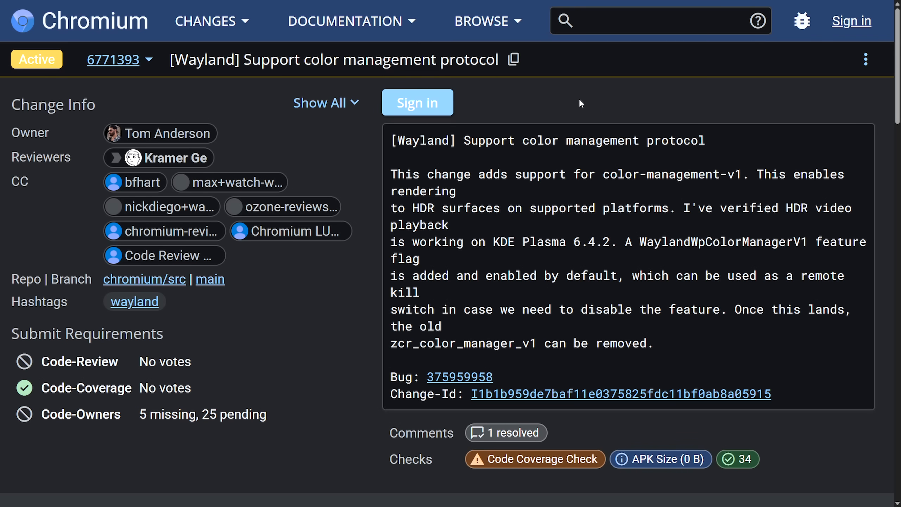
pyautogui.moveTo(568, 101)
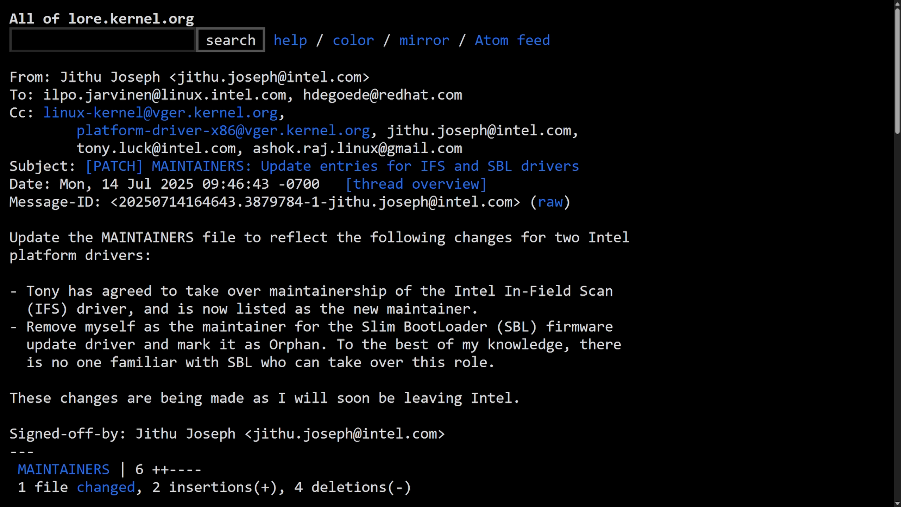
pyautogui.moveTo(730, 208)
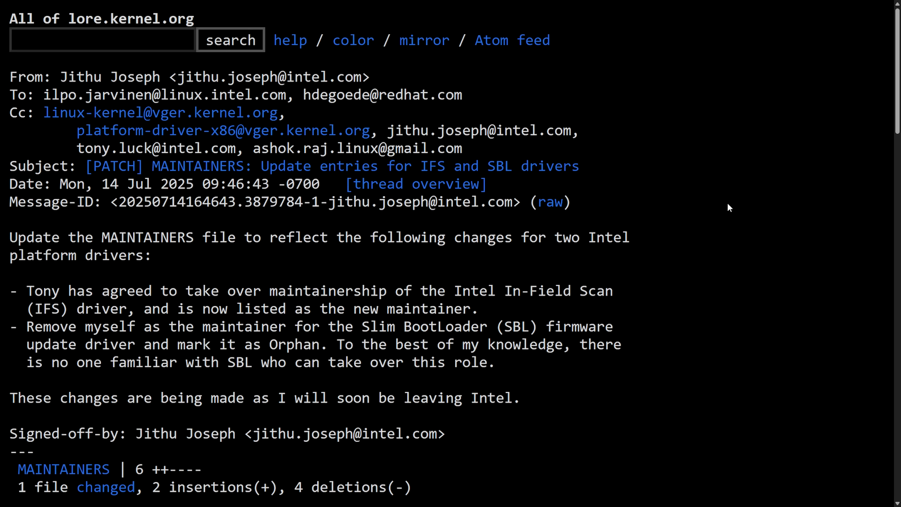
pyautogui.moveTo(666, 221)
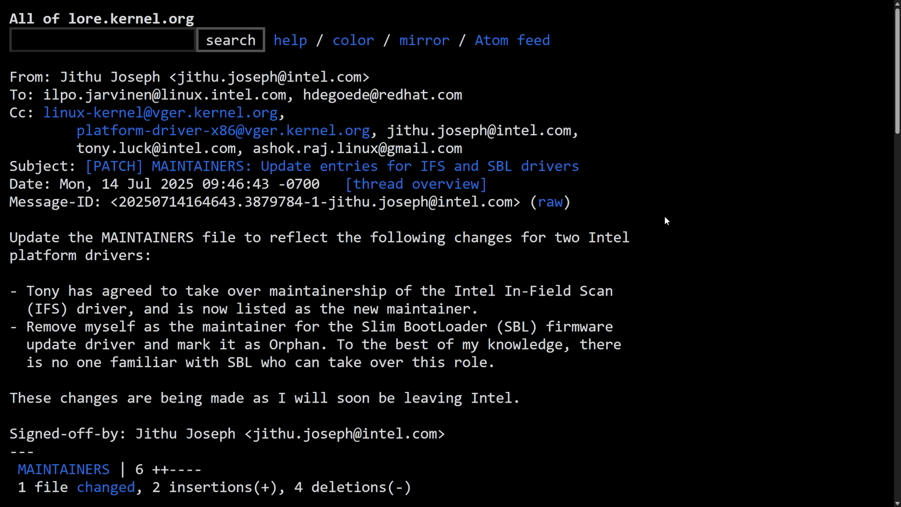
pyautogui.moveTo(689, 220)
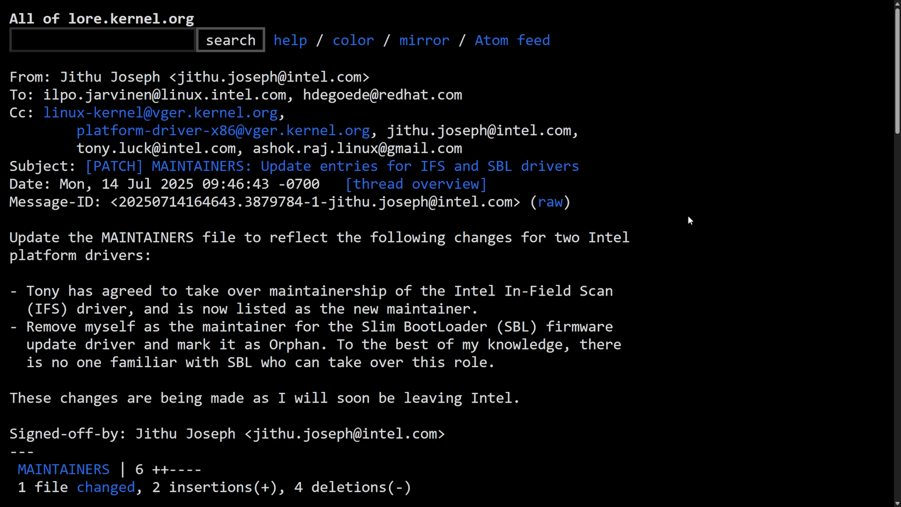
pyautogui.moveTo(635, 228)
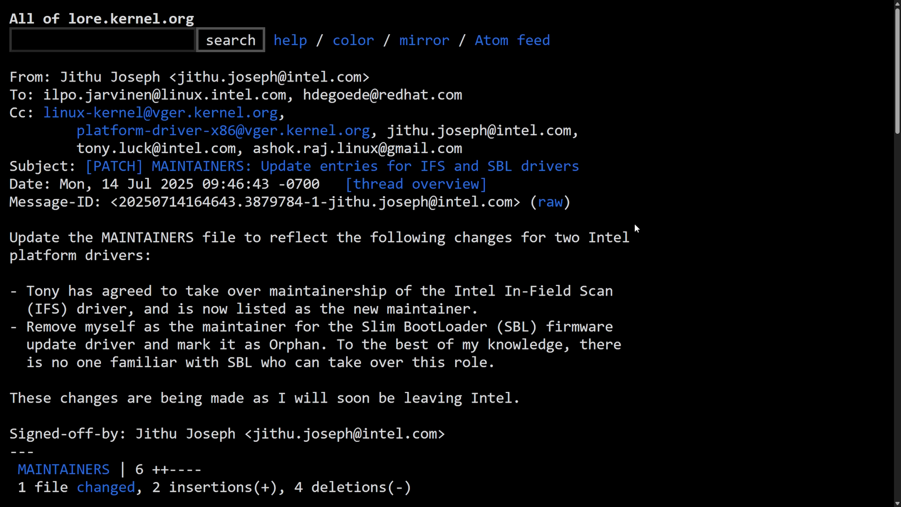
pyautogui.moveTo(673, 233)
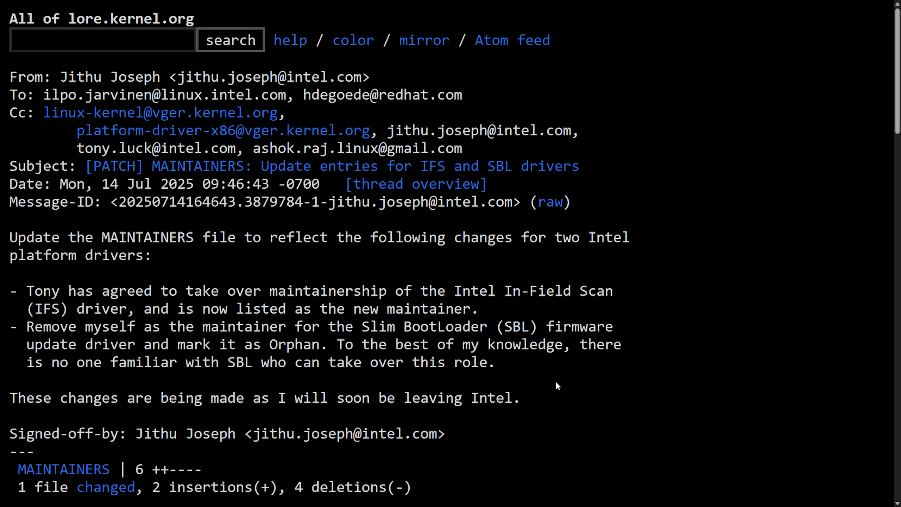
pyautogui.moveTo(271, 413)
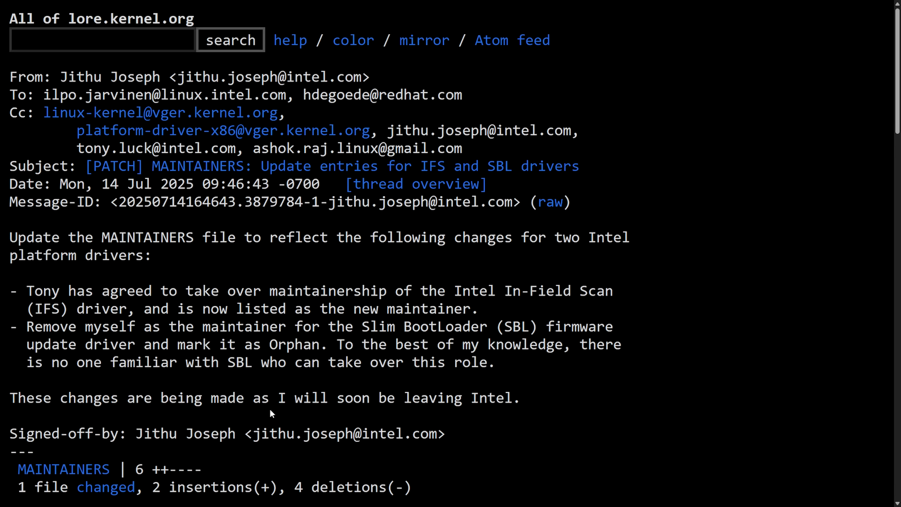
pyautogui.moveTo(543, 400)
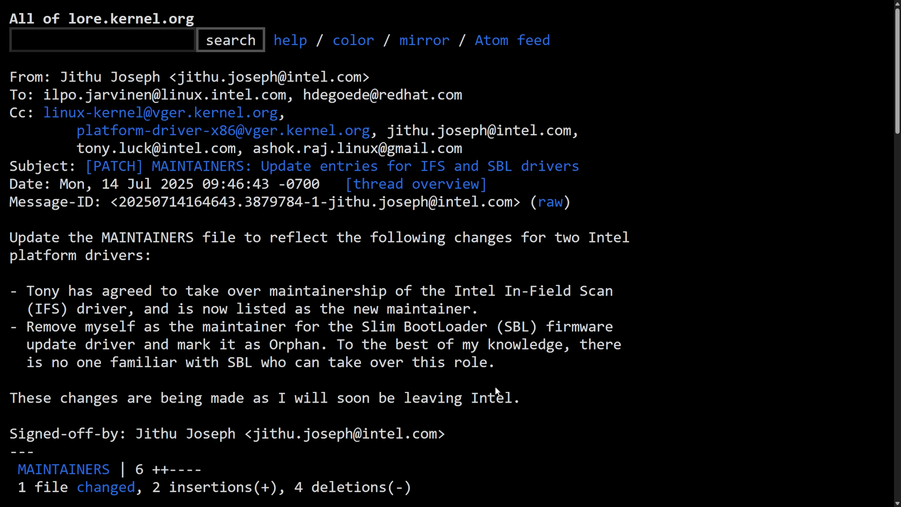
pyautogui.moveTo(499, 367)
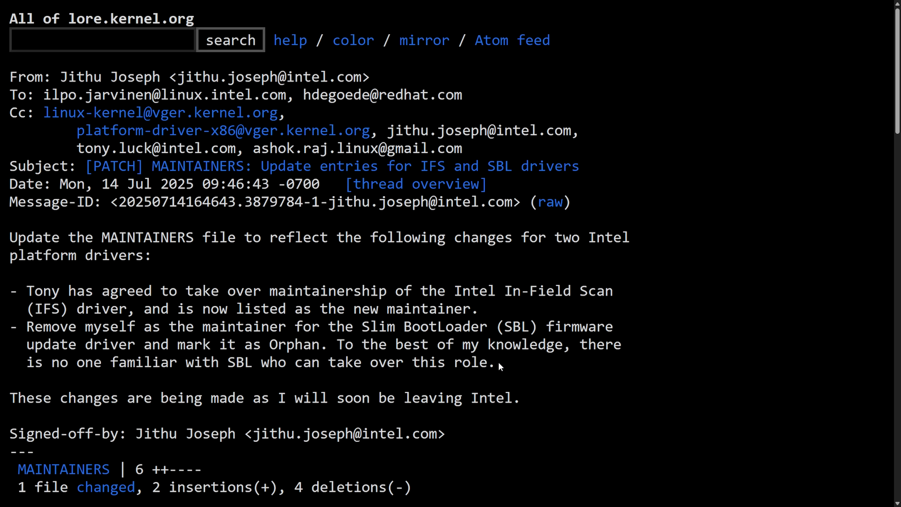
pyautogui.moveTo(232, 341)
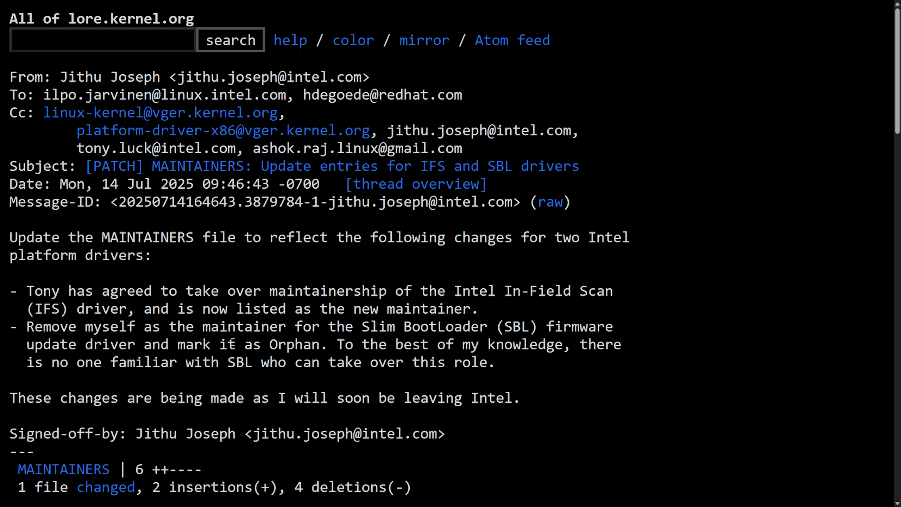
pyautogui.moveTo(336, 326); pyautogui.dragTo(524, 326)
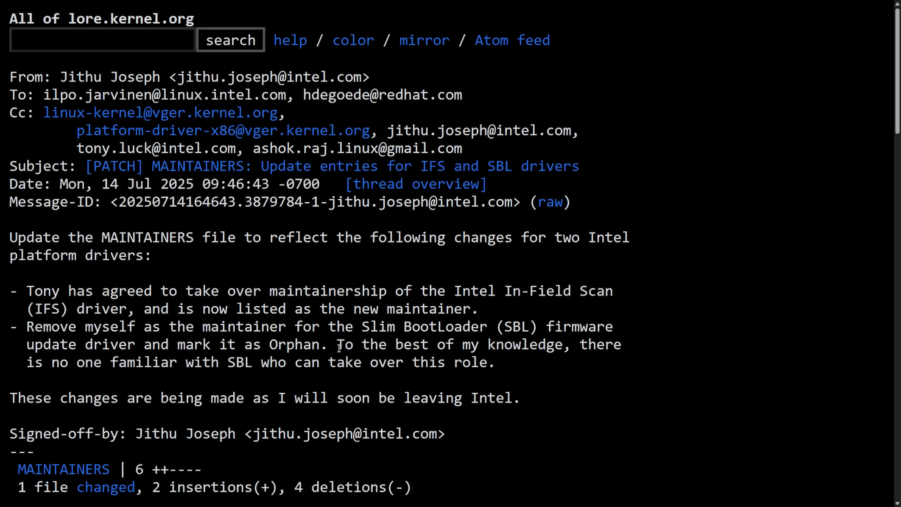
pyautogui.moveTo(337, 344); pyautogui.dragTo(570, 344)
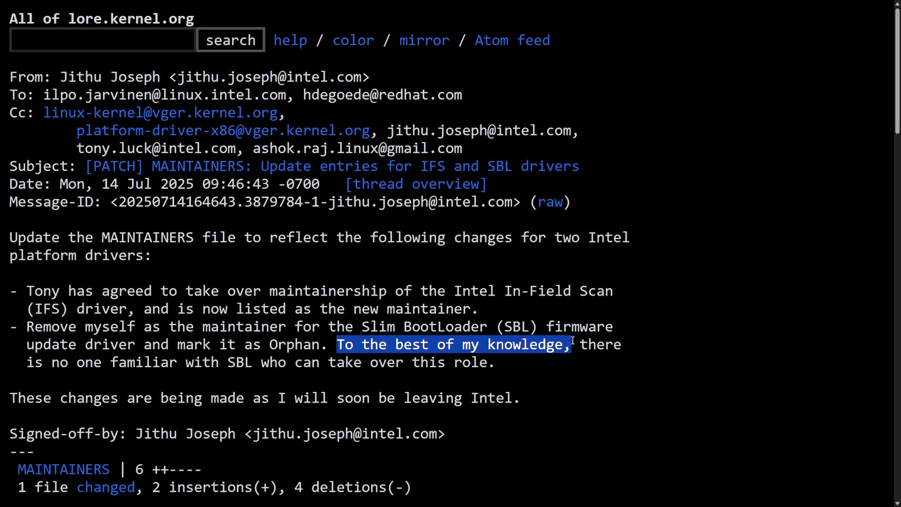
pyautogui.moveTo(568, 344); pyautogui.dragTo(247, 363)
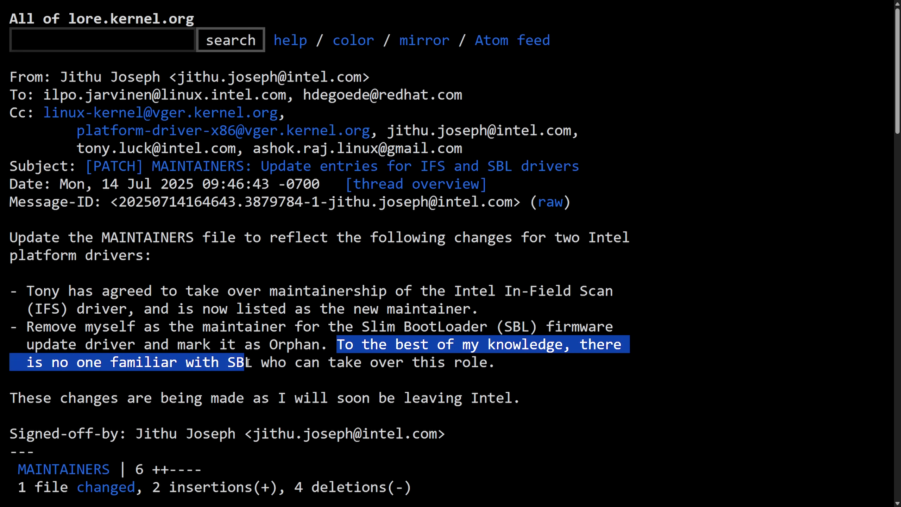
pyautogui.click(543, 370)
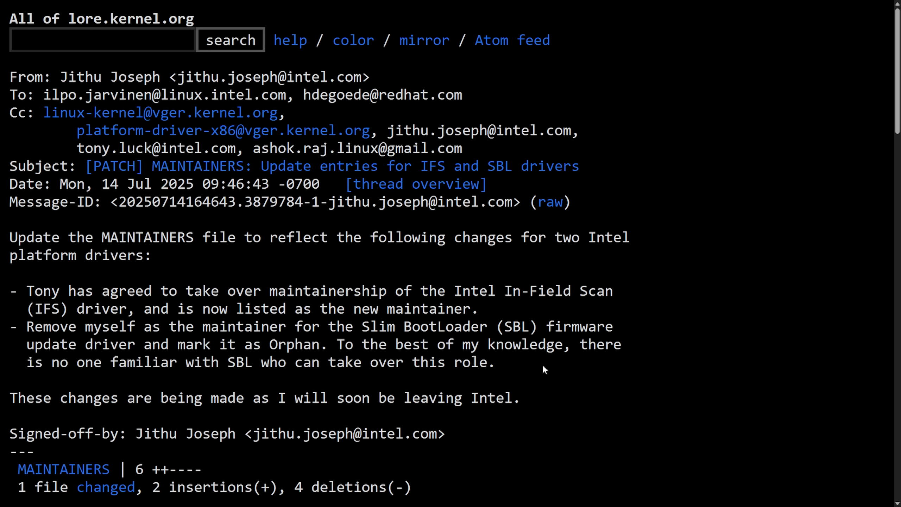
pyautogui.moveTo(636, 359)
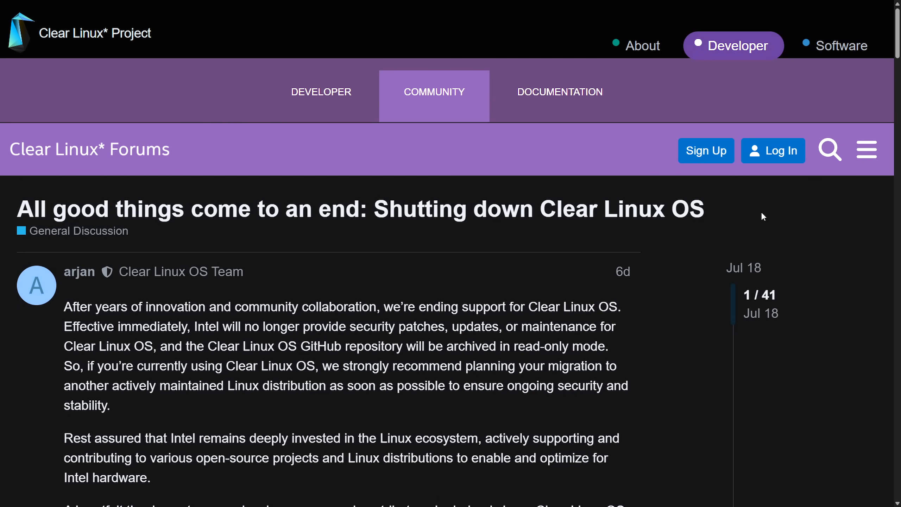
pyautogui.moveTo(751, 214)
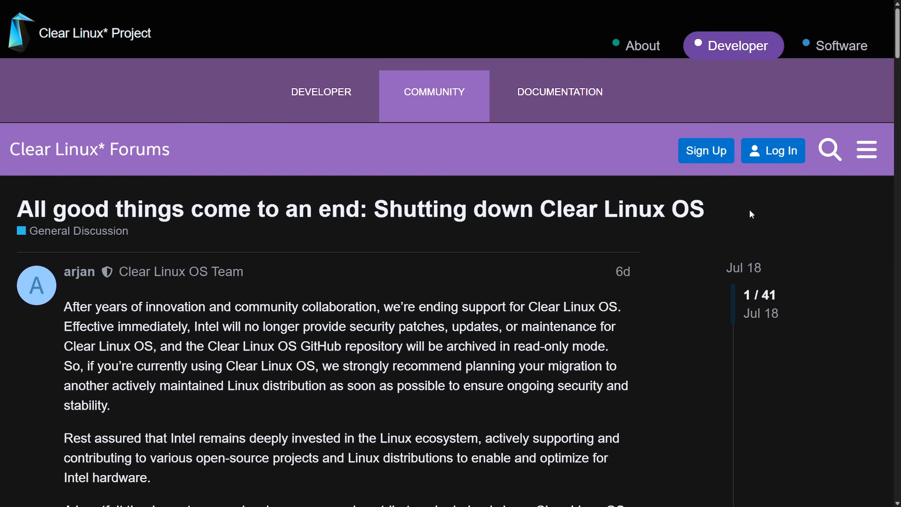
pyautogui.scroll(-3)
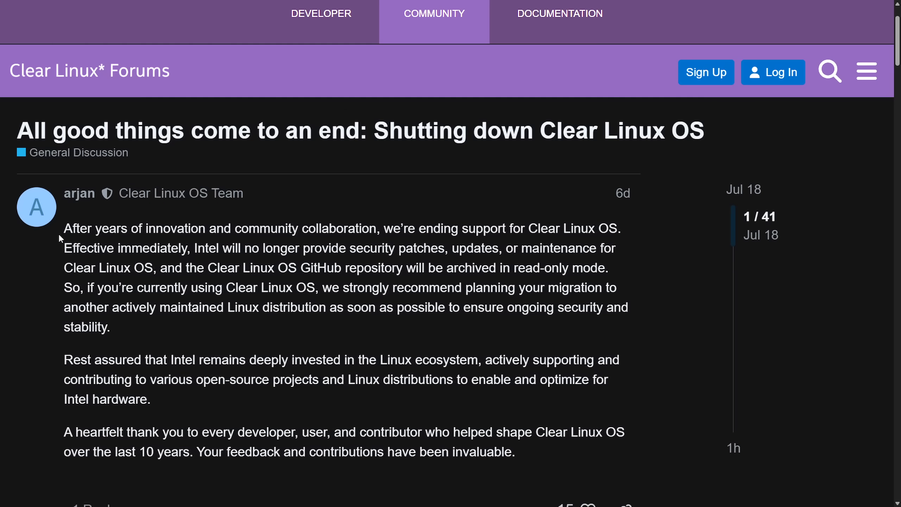
pyautogui.moveTo(485, 289)
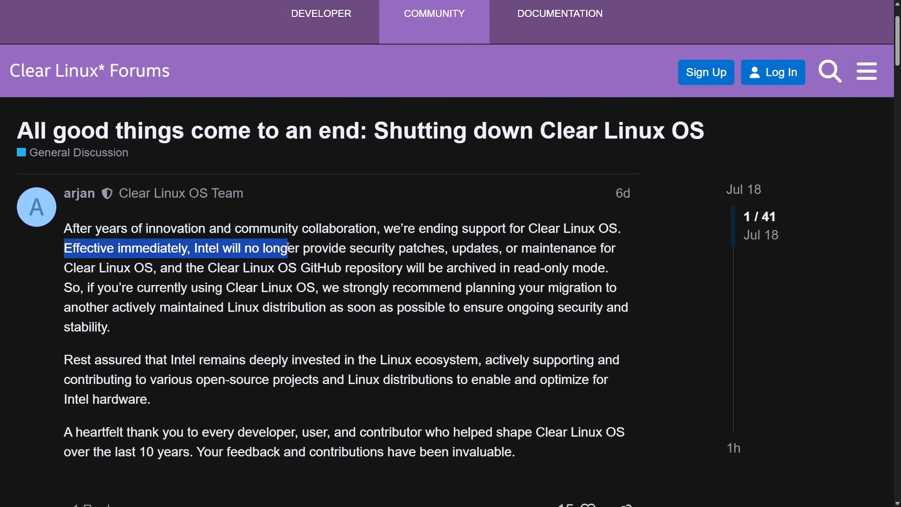
pyautogui.moveTo(287, 248); pyautogui.dragTo(471, 247)
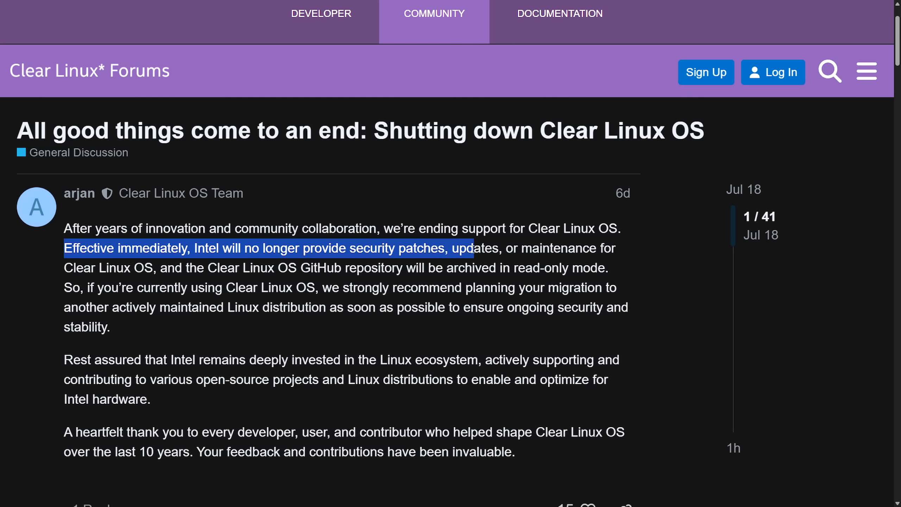
pyautogui.click(619, 268)
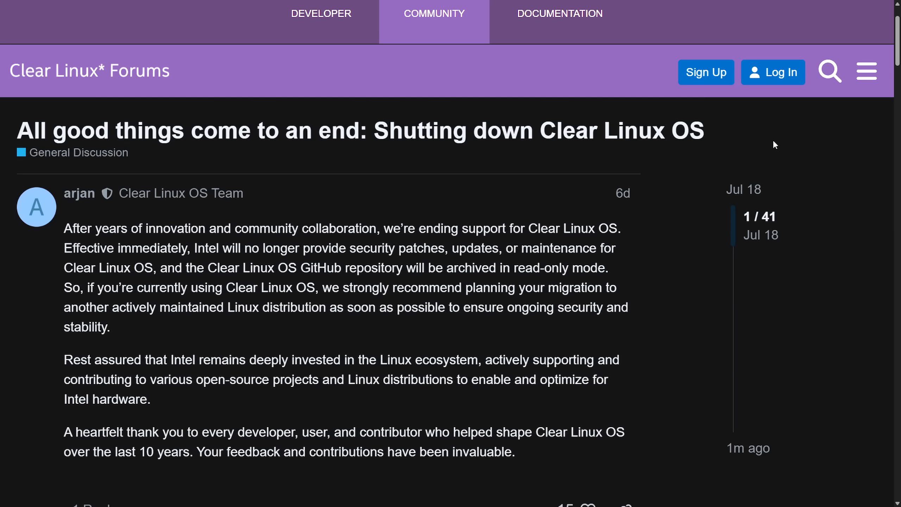
pyautogui.moveTo(788, 154)
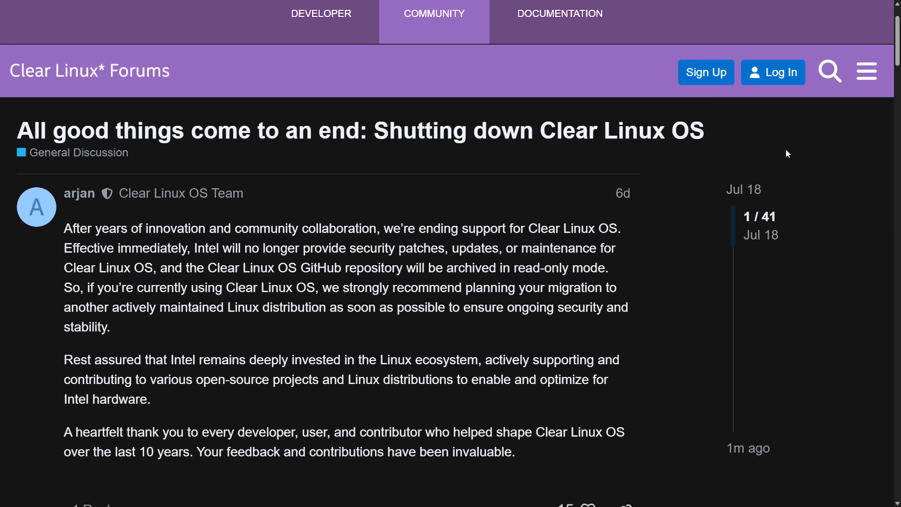
pyautogui.moveTo(767, 128)
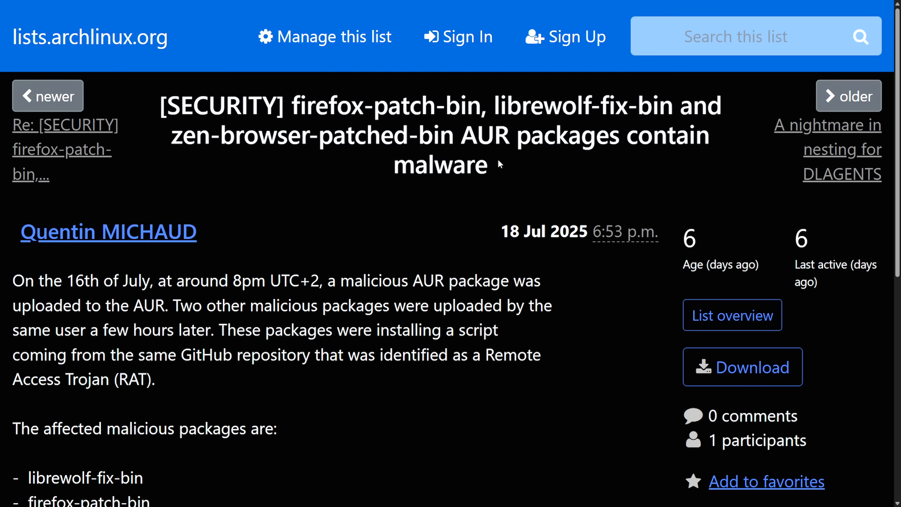
pyautogui.moveTo(493, 176)
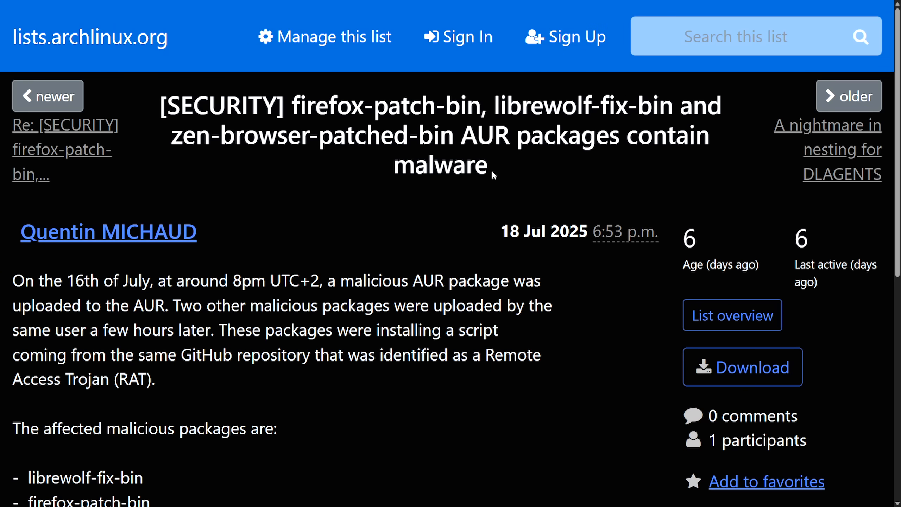
pyautogui.moveTo(238, 130)
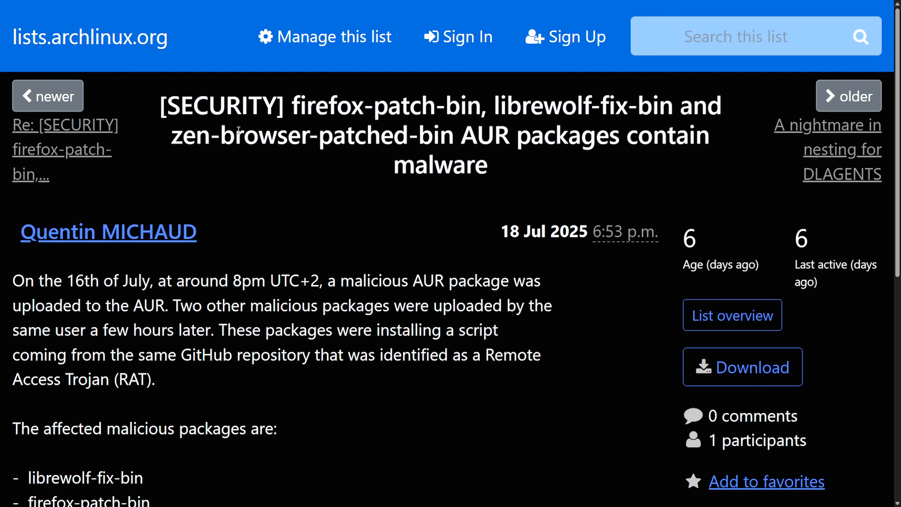
pyautogui.moveTo(296, 105); pyautogui.dragTo(414, 135)
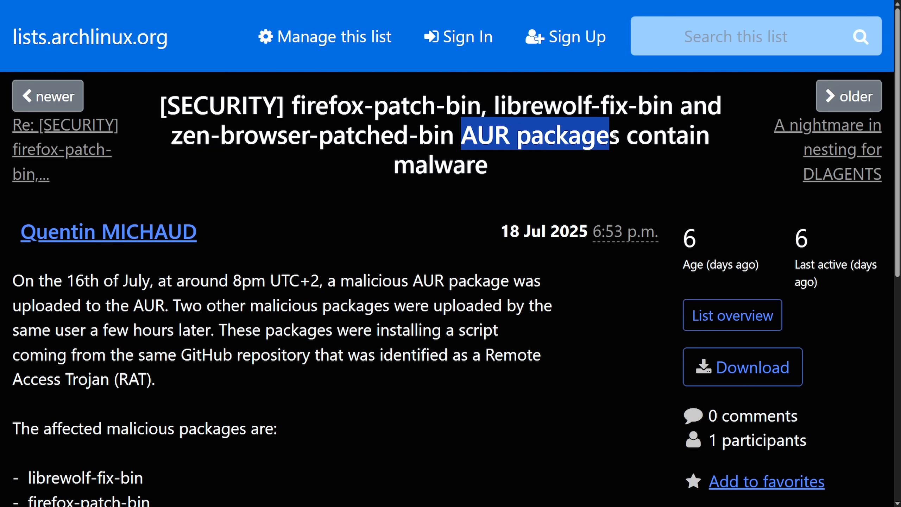
pyautogui.scroll(-3)
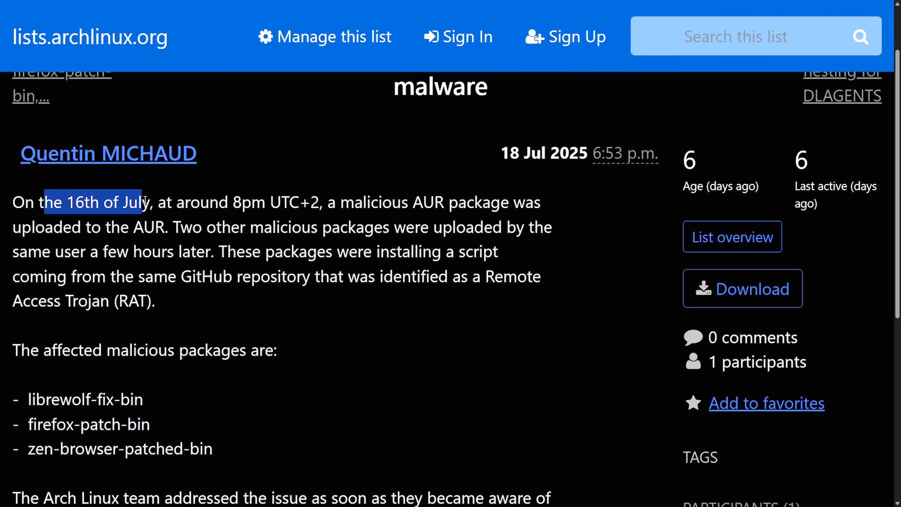
pyautogui.moveTo(144, 201); pyautogui.dragTo(537, 202)
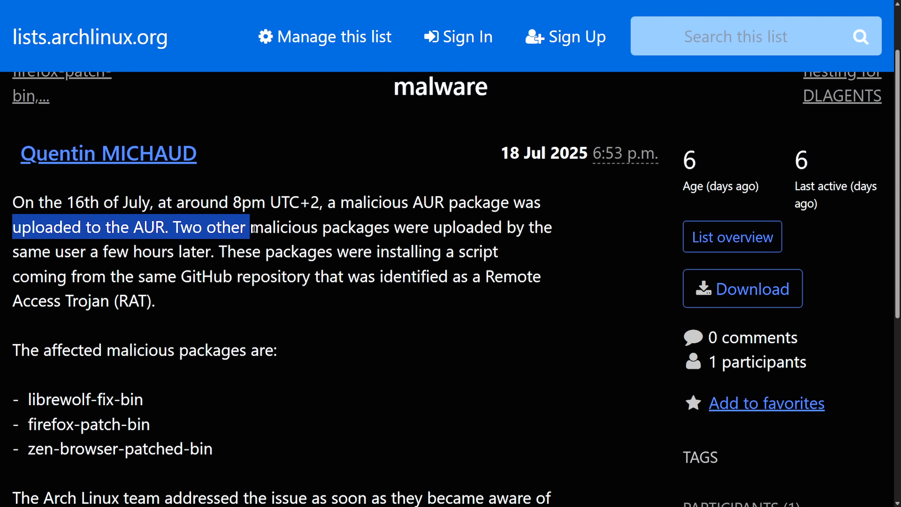
pyautogui.moveTo(250, 227); pyautogui.dragTo(551, 227)
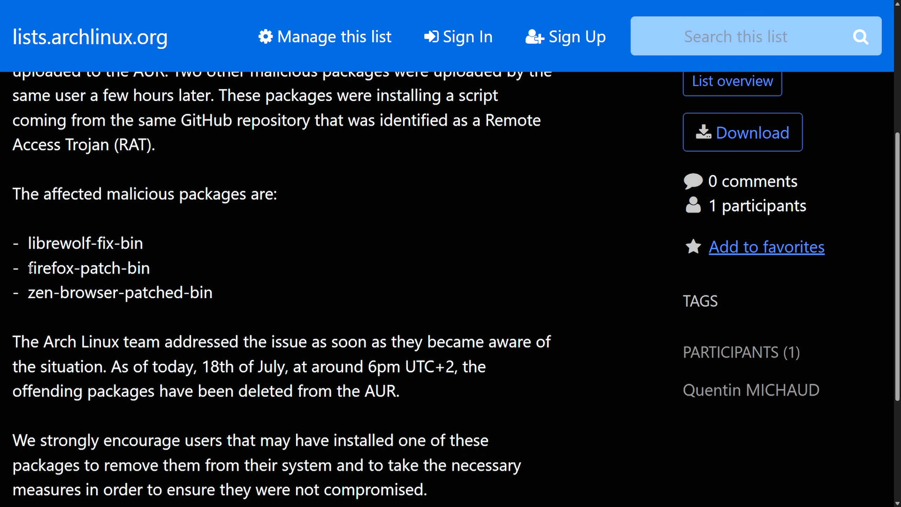
pyautogui.doubleClick(39, 293)
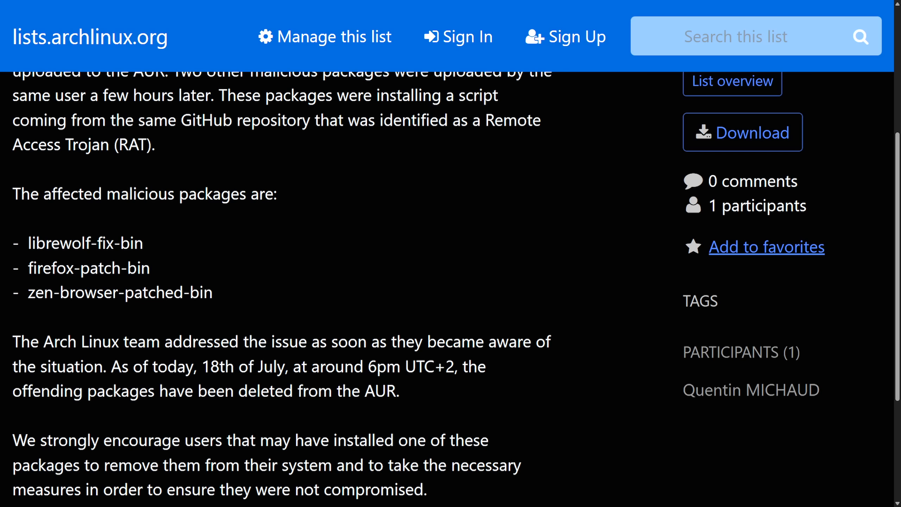
pyautogui.moveTo(588, 250)
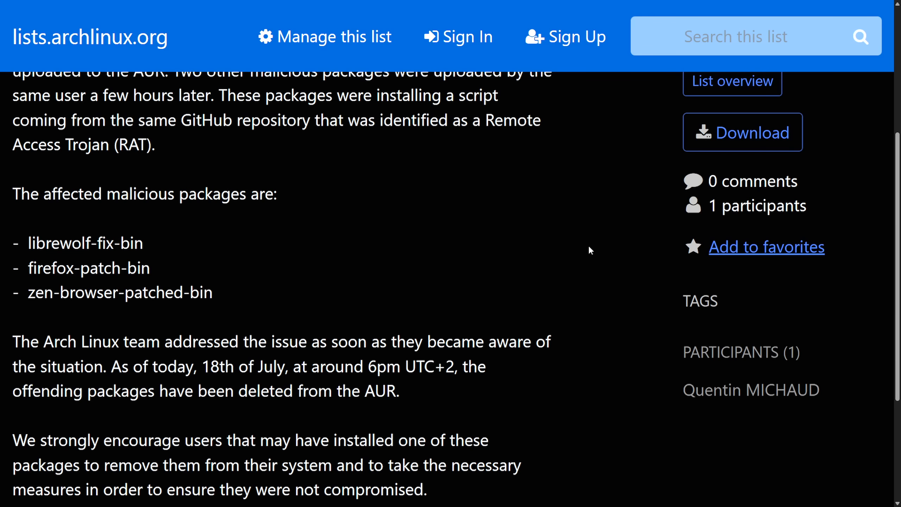